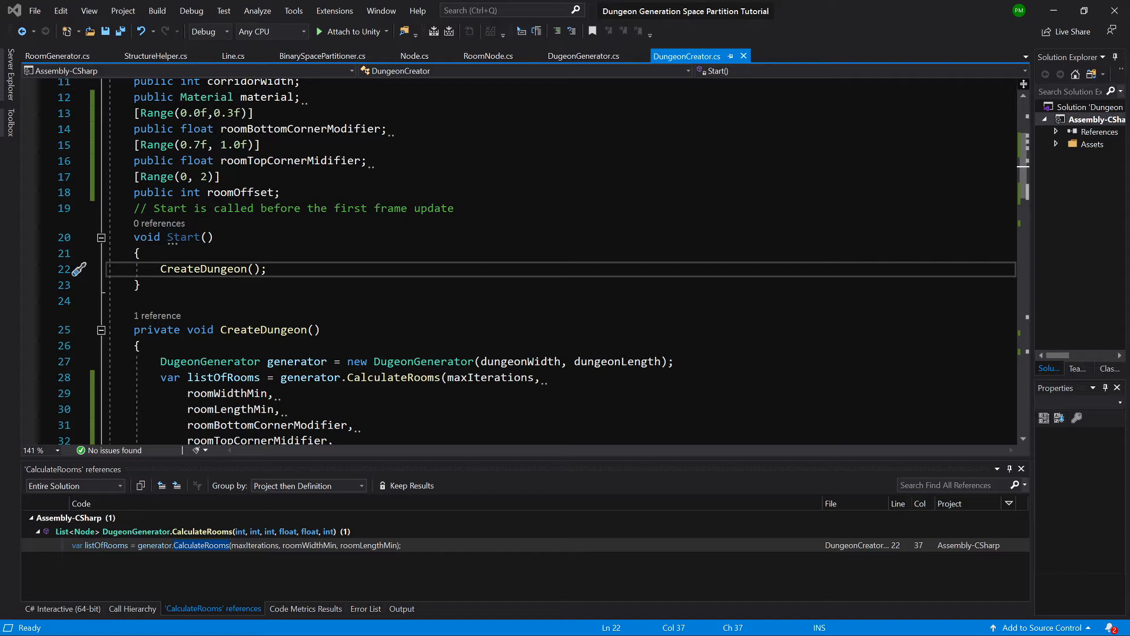
Rename CalculateRooms to CalculateDungeon and leave blank lines before its return statement.
click(583, 55)
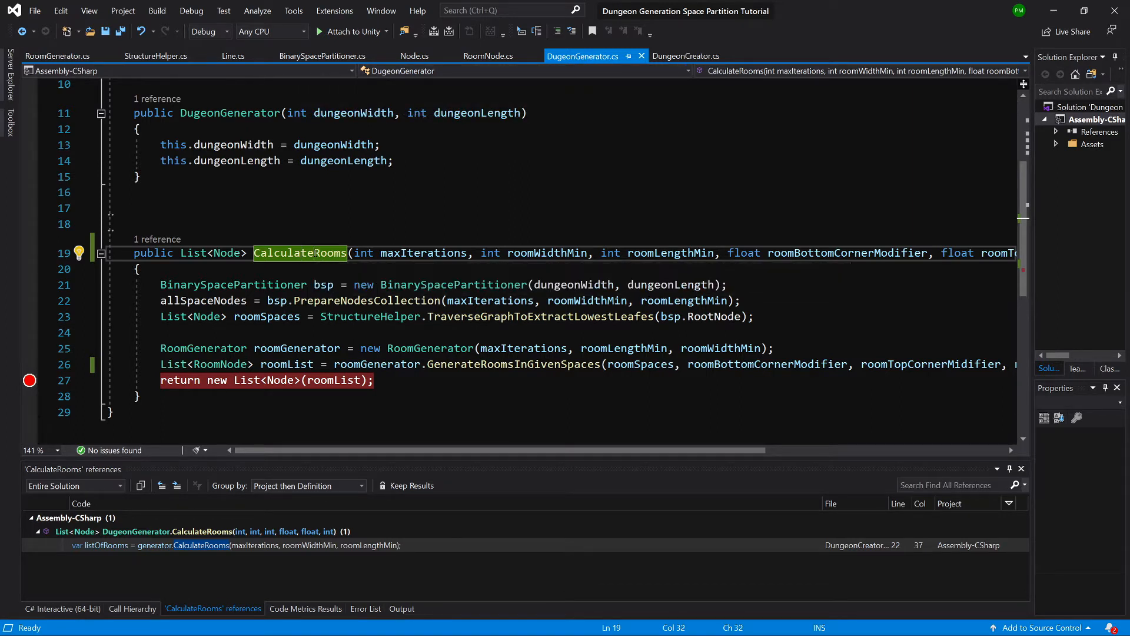
text(Calculate)
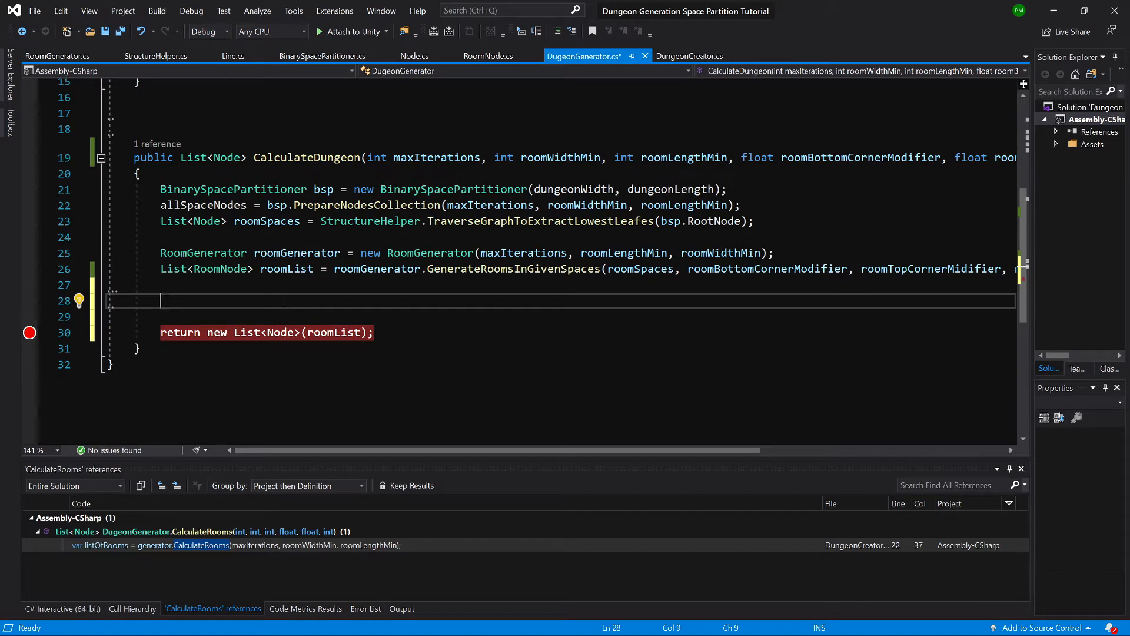
Declare 'CorridorsGenerator corridorGenerator = new CorridorsGenerator();' inside CalculateDungeon.
text(Corrid)
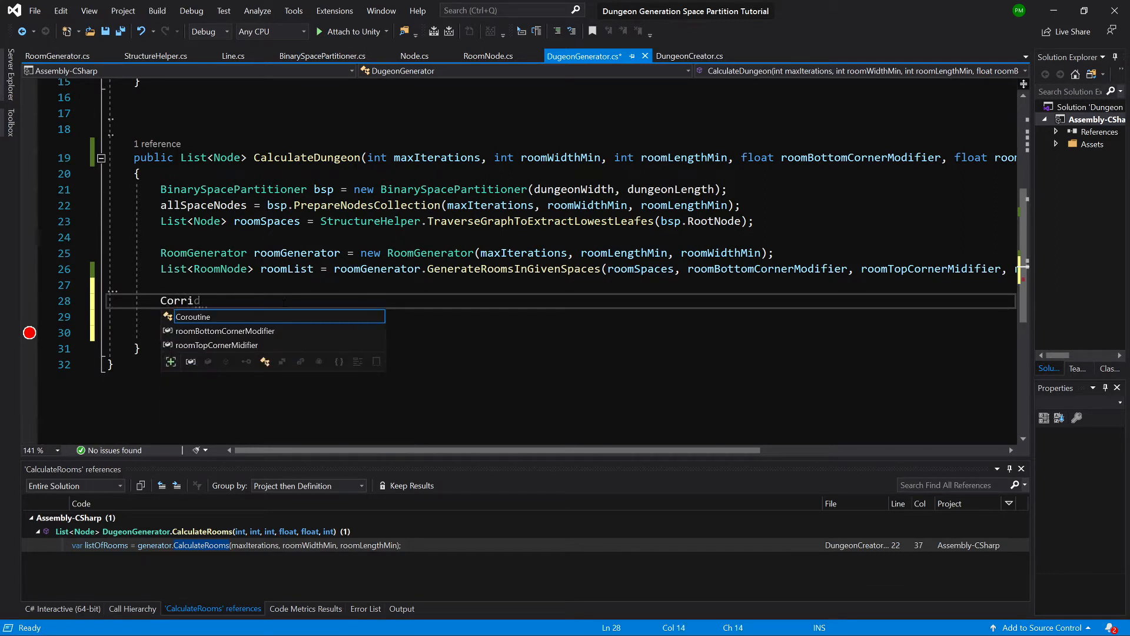
text(orsGenerator)
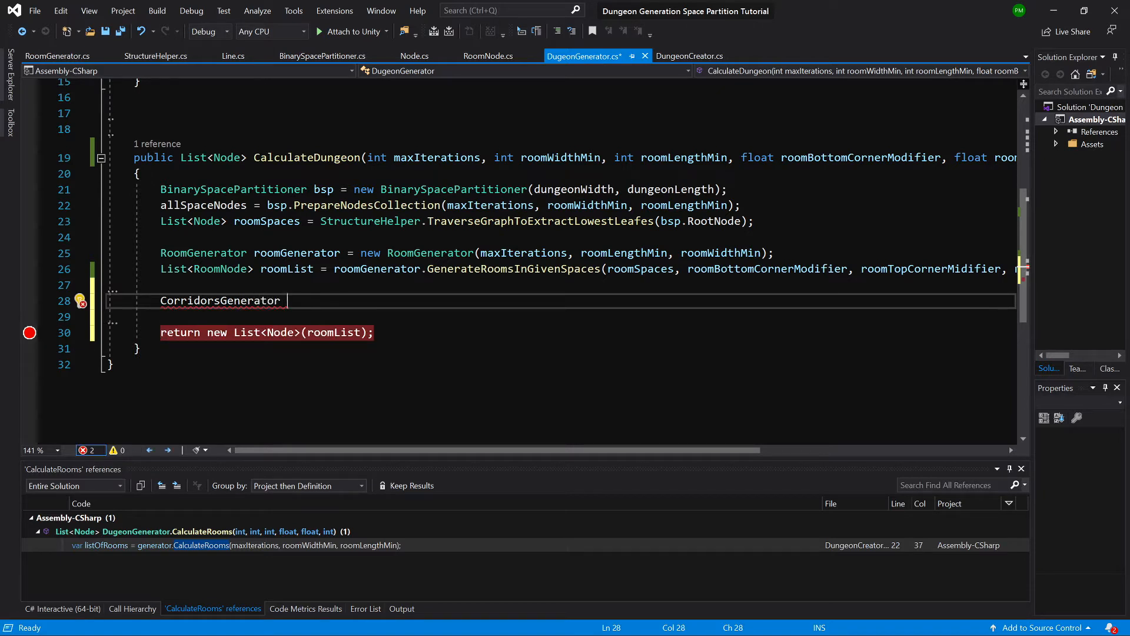
text(corridorG)
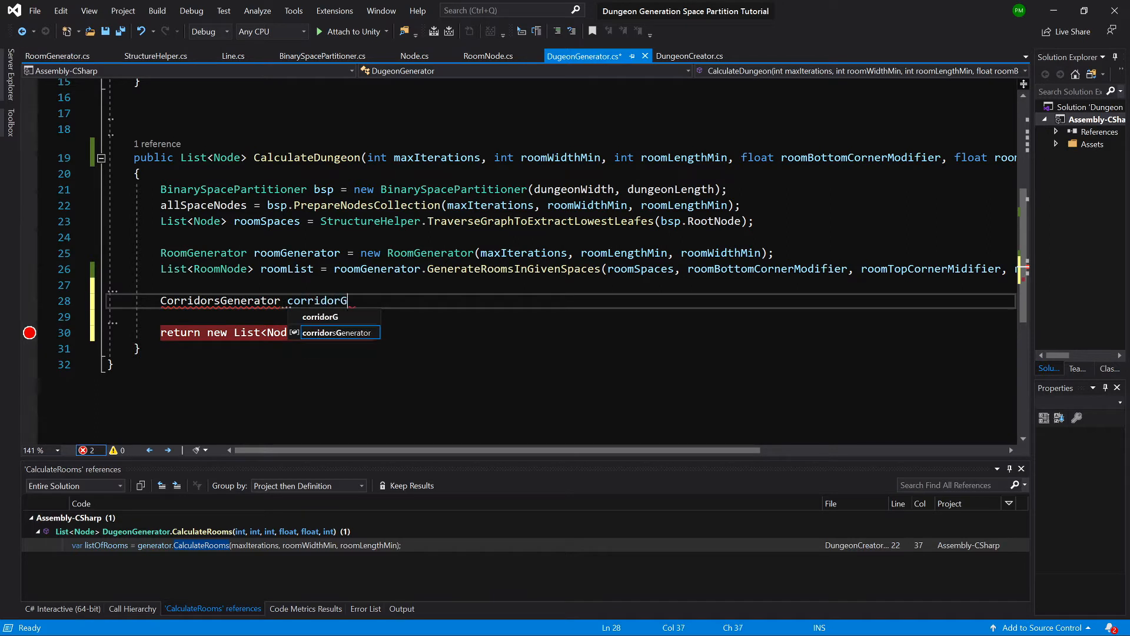
text(enerator = n)
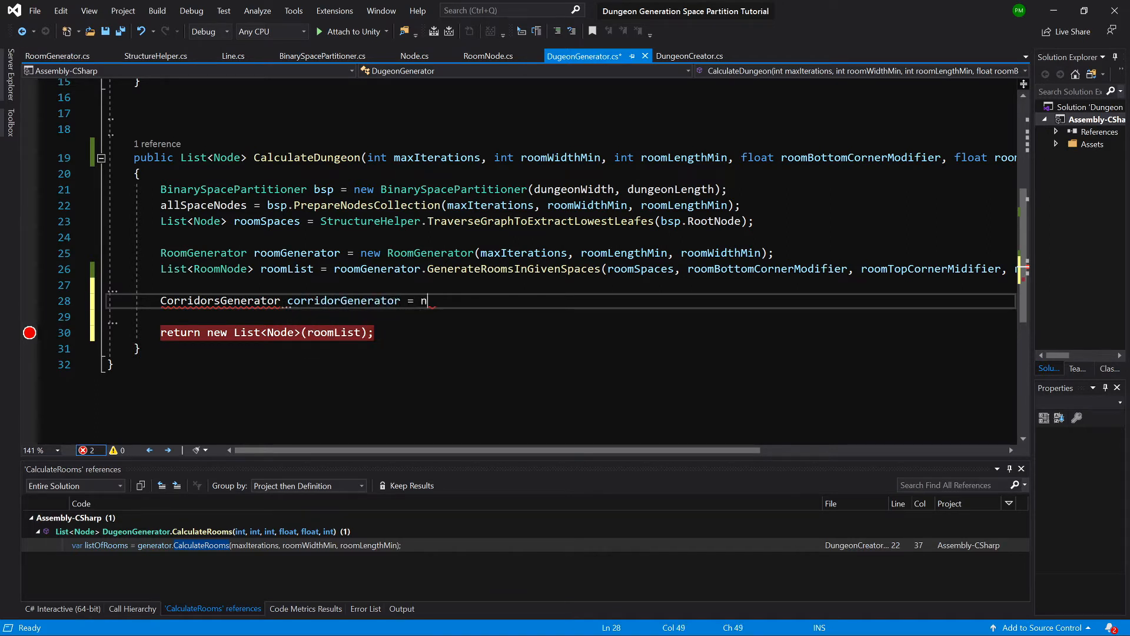
text(ew CorridorsGenerator)
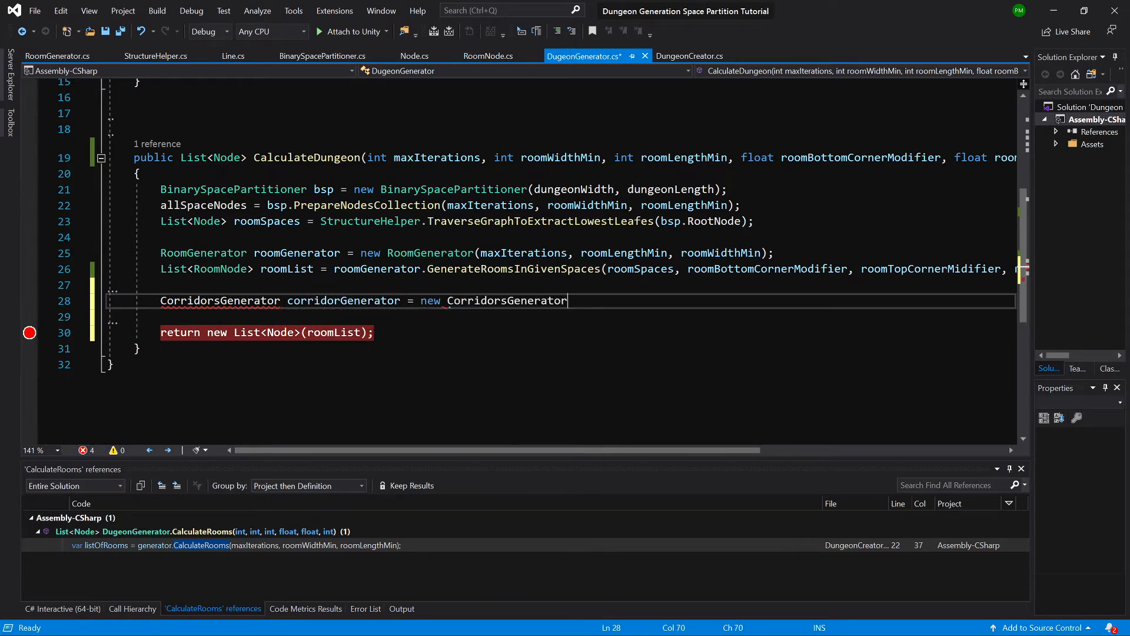
text(();)
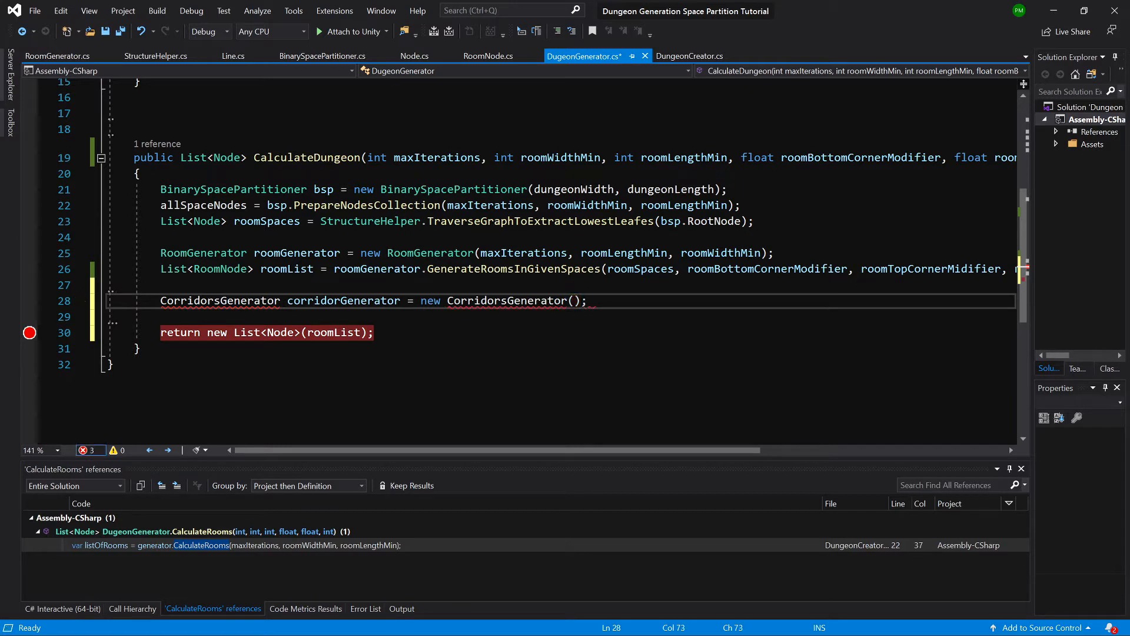
Begin 'var corridorList = corridorGenerator.CreateCorridoer(allSpaceNodes,' on the next line.
text(var)
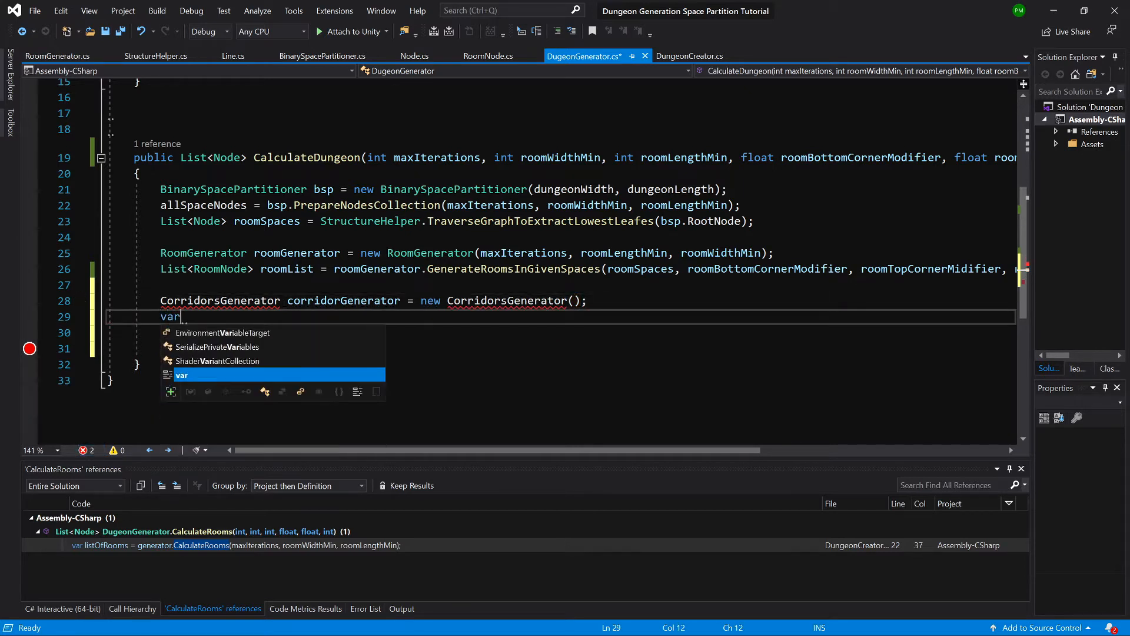
text(corri)
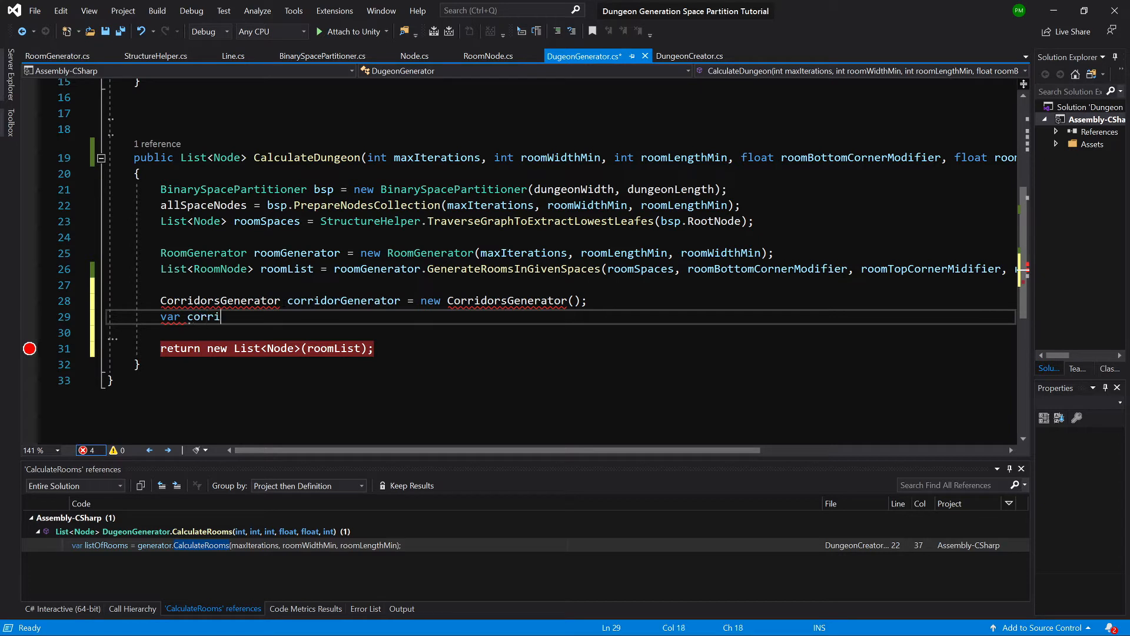
text(dorList =)
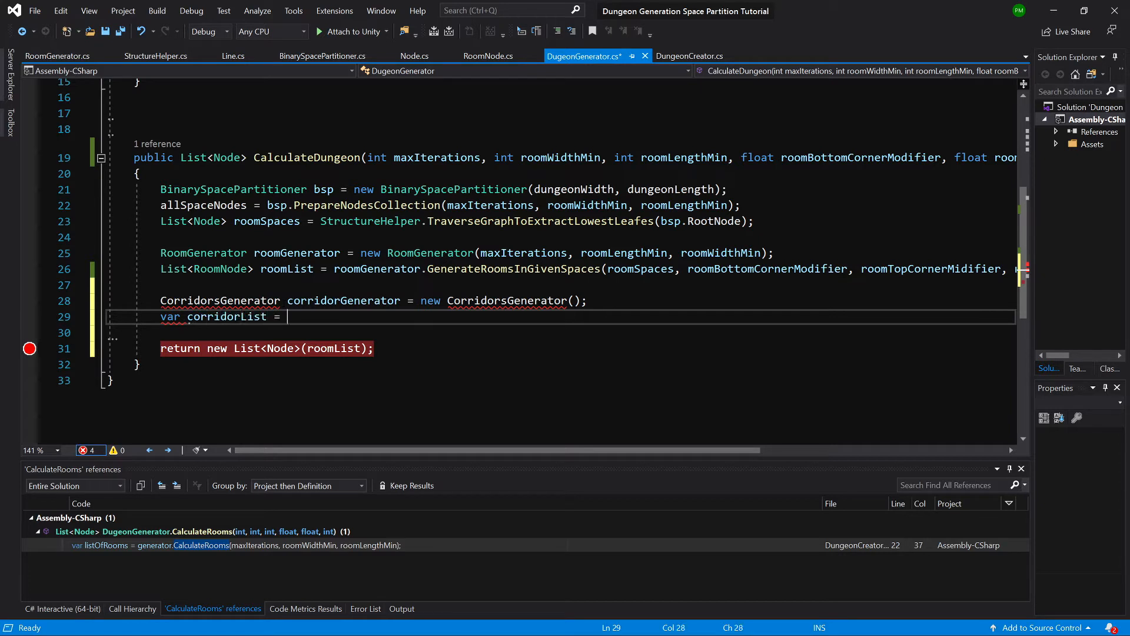
text(corridorGenerator)
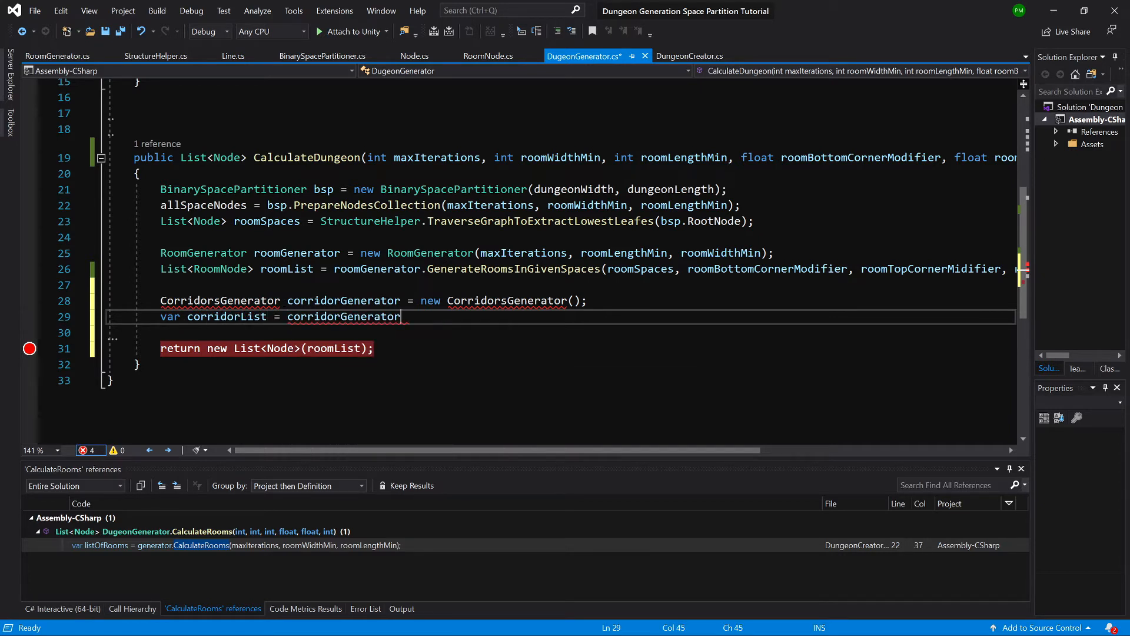
text(.C)
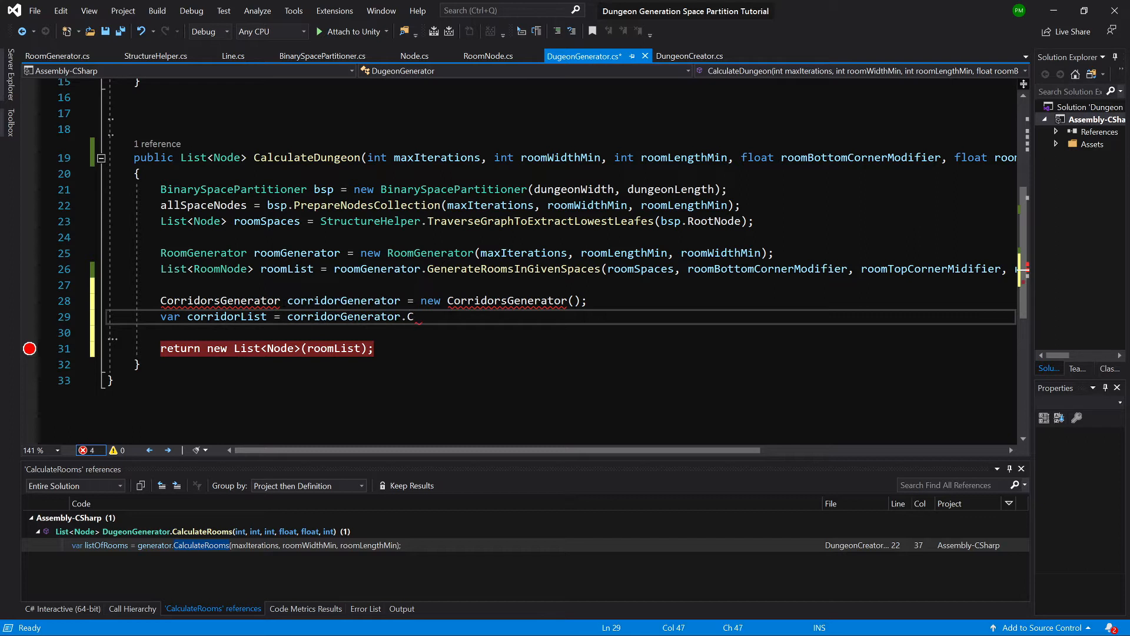
text(reateCorrid)
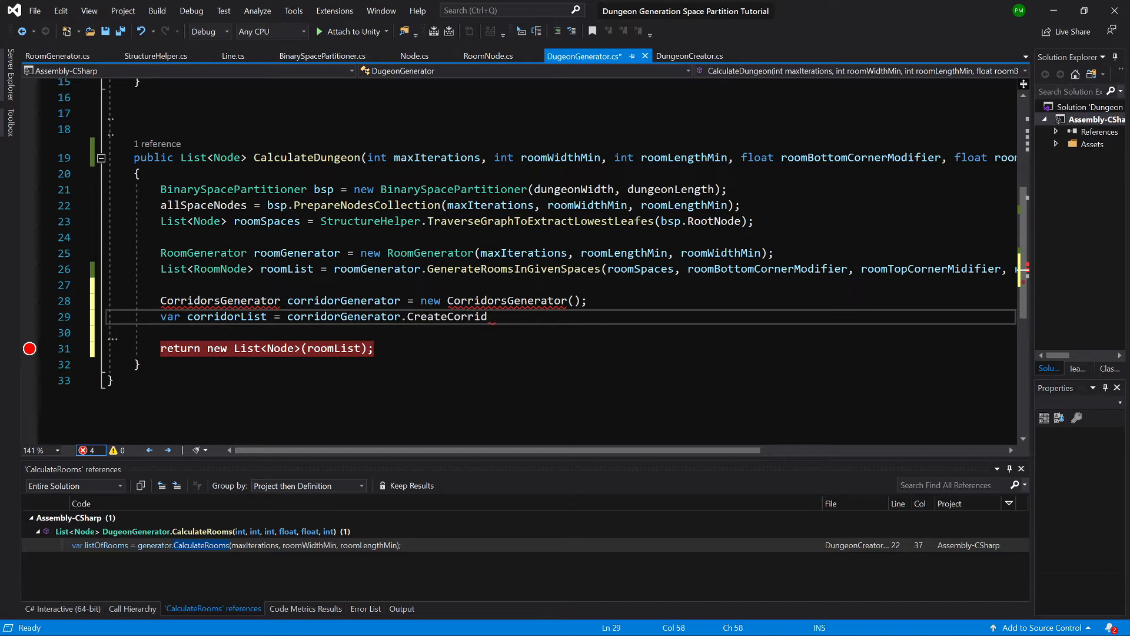
text(oer())
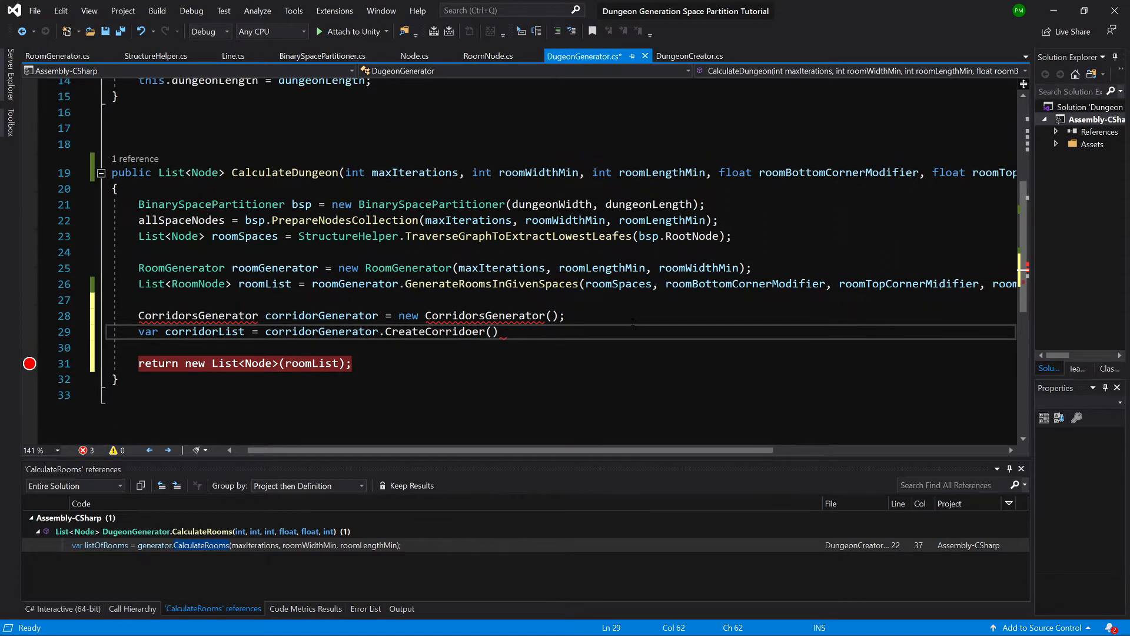
text(allSpaceNodes,)
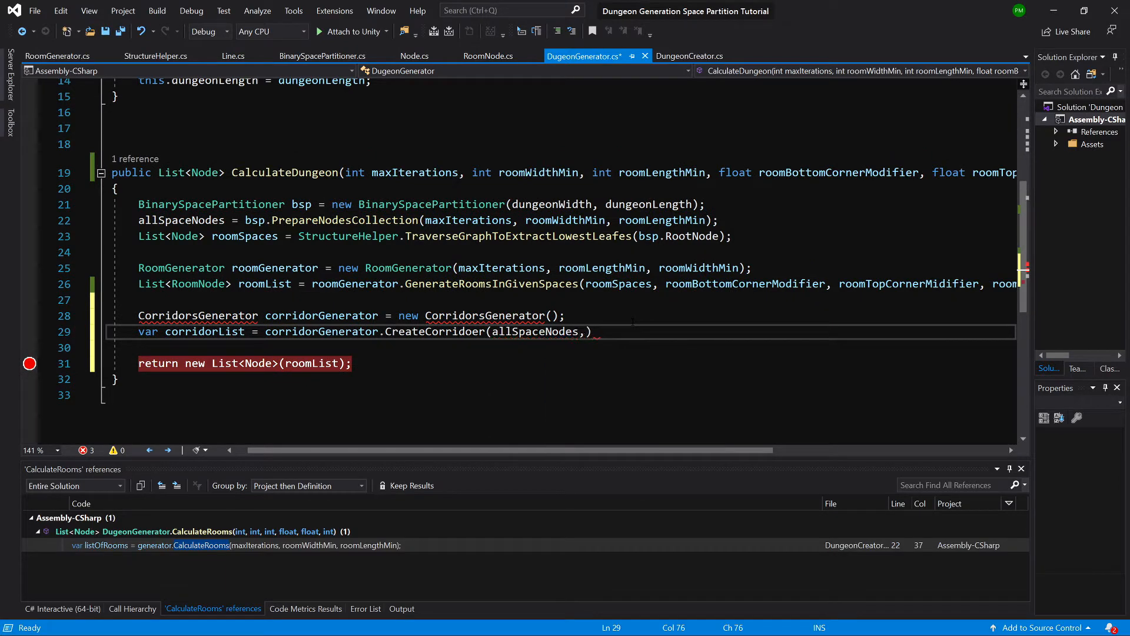
Rename the allSpaceNodes variable to allNodesCollection everywhere.
key(Backspace)
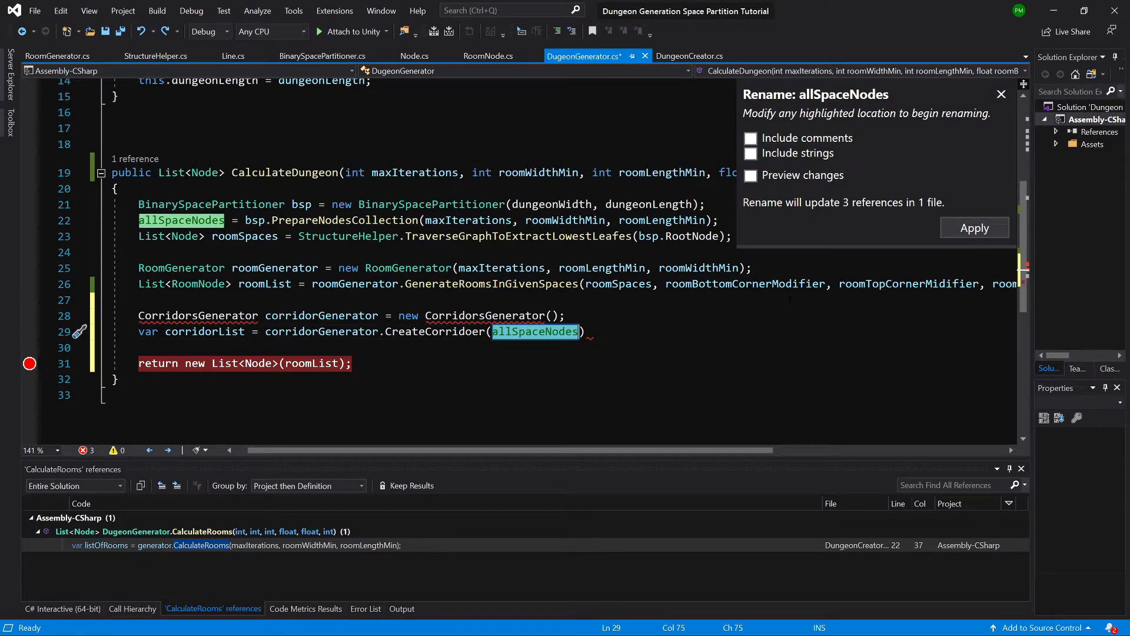
text(allNode)
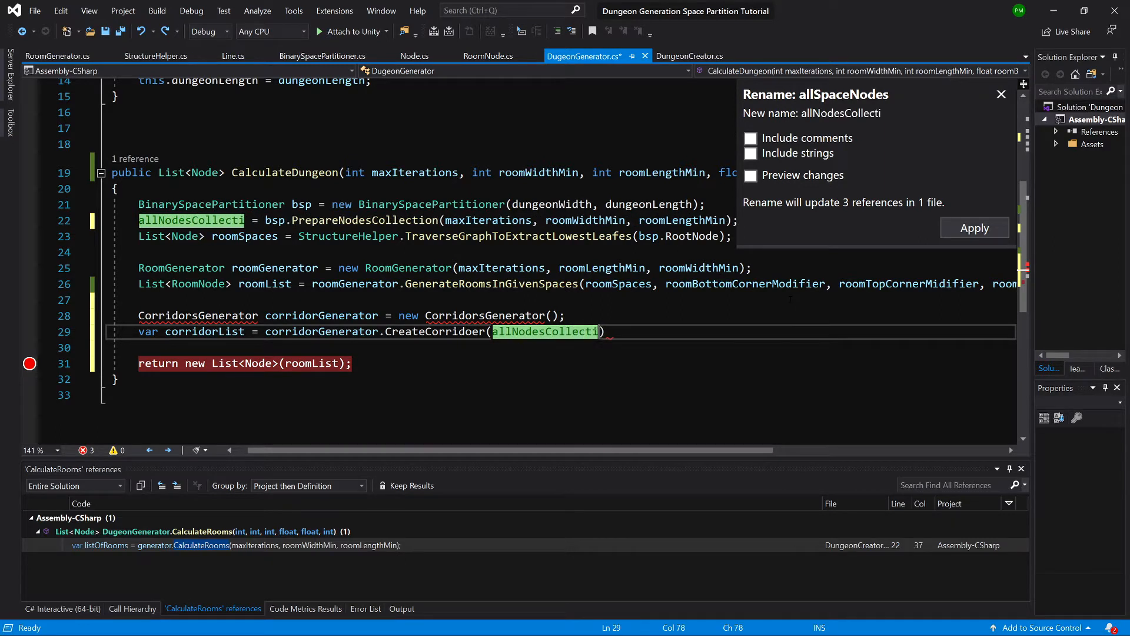
click(974, 227)
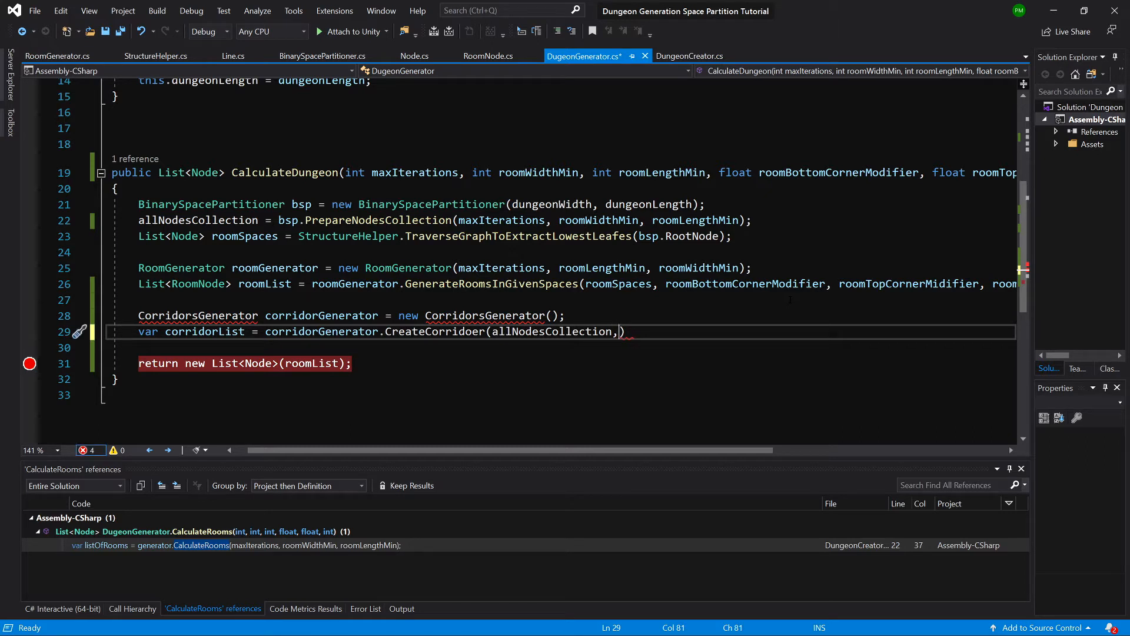
Add a corridorWidth parameter to CalculateDungeon, pass it to CreateCorridoer, and supply it from DungeonCreator.
text(,corrido)
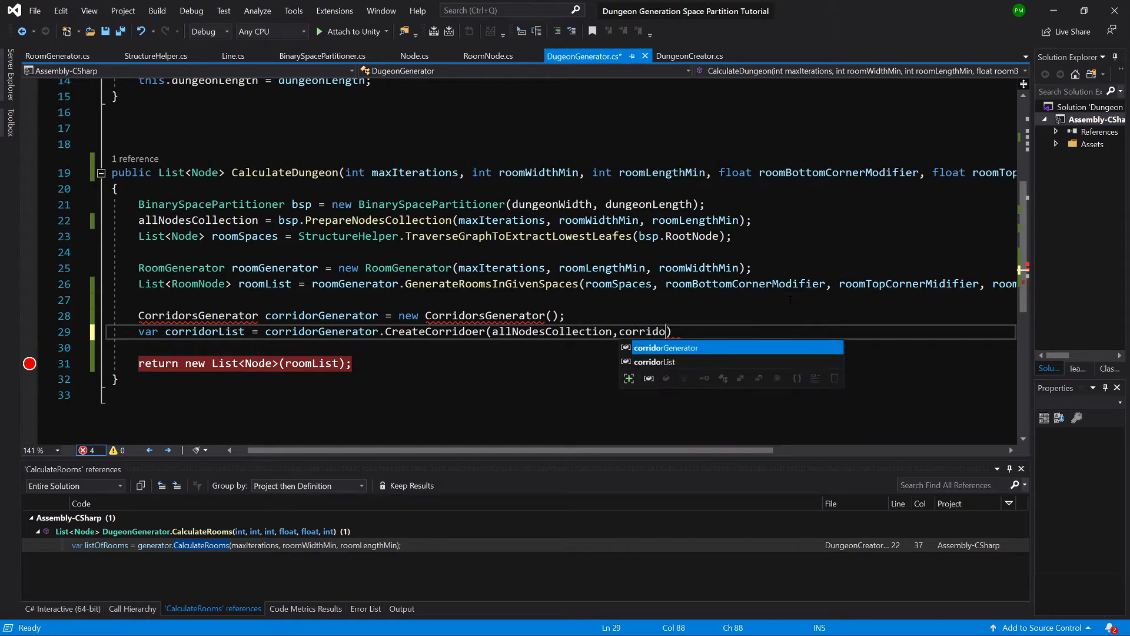
text(rWi)
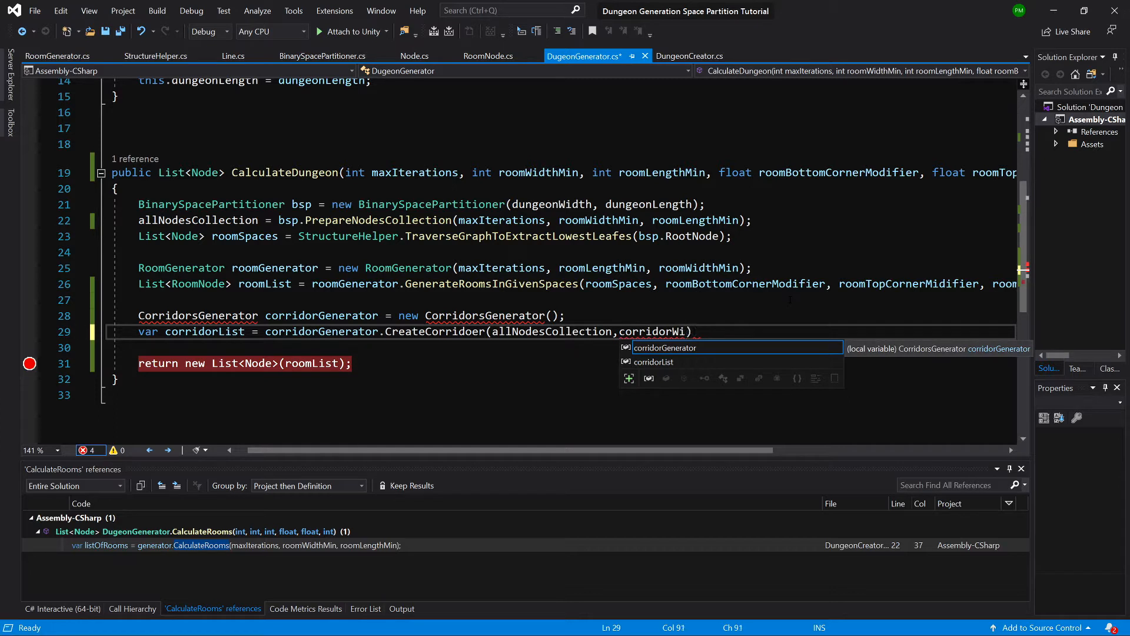
text(dth)
click(562, 171)
text(, int )
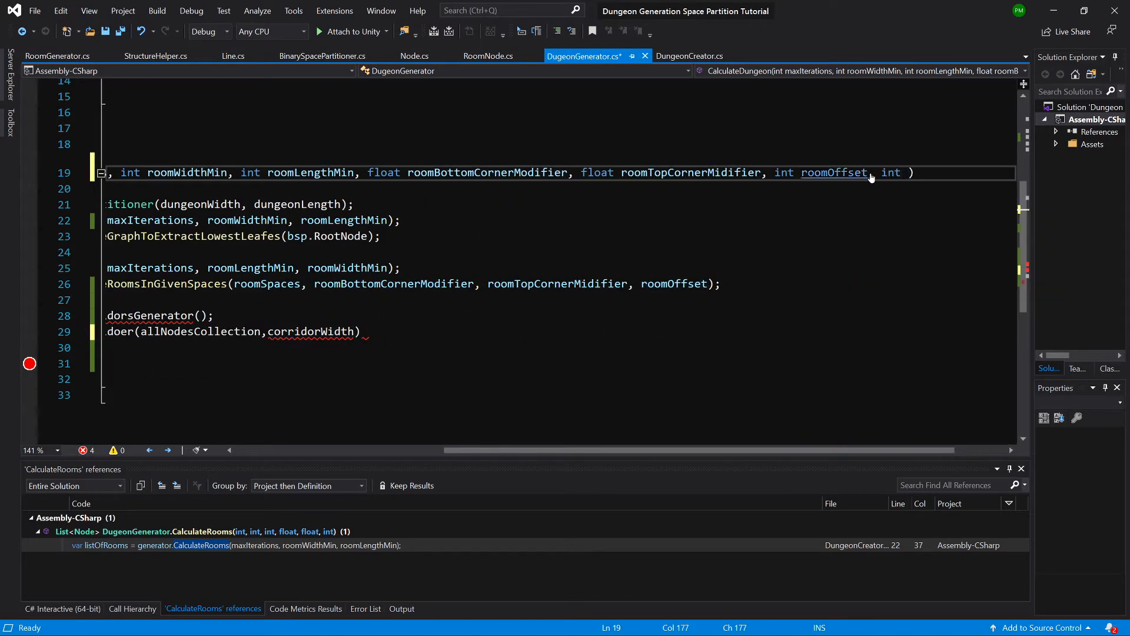
text(corridorWidth)
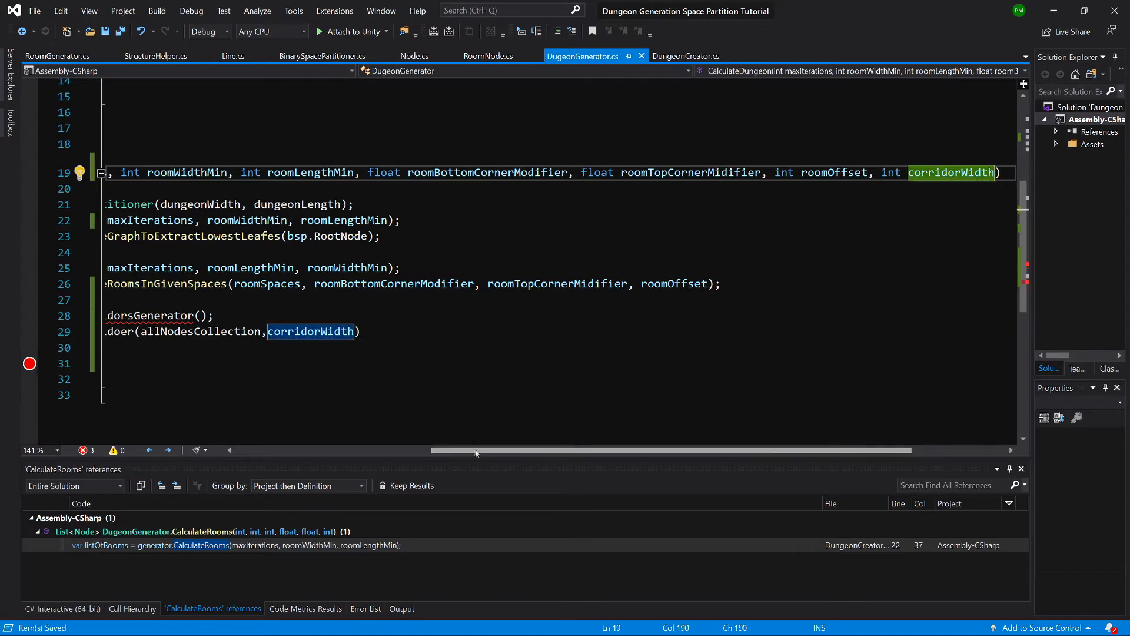
scroll(left, 3)
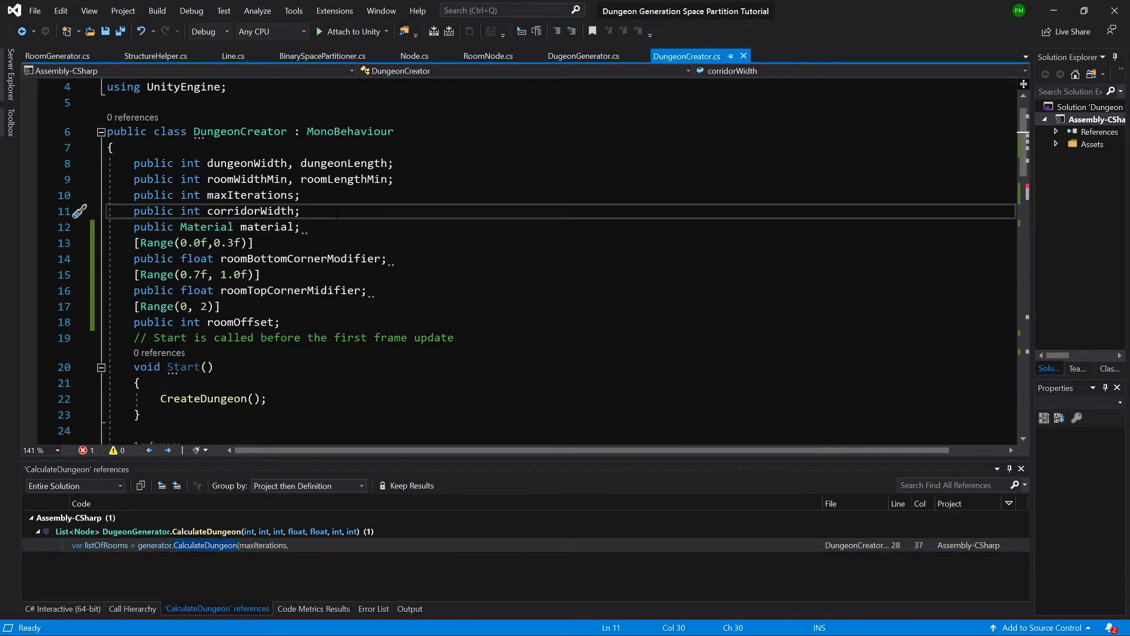
click(287, 210)
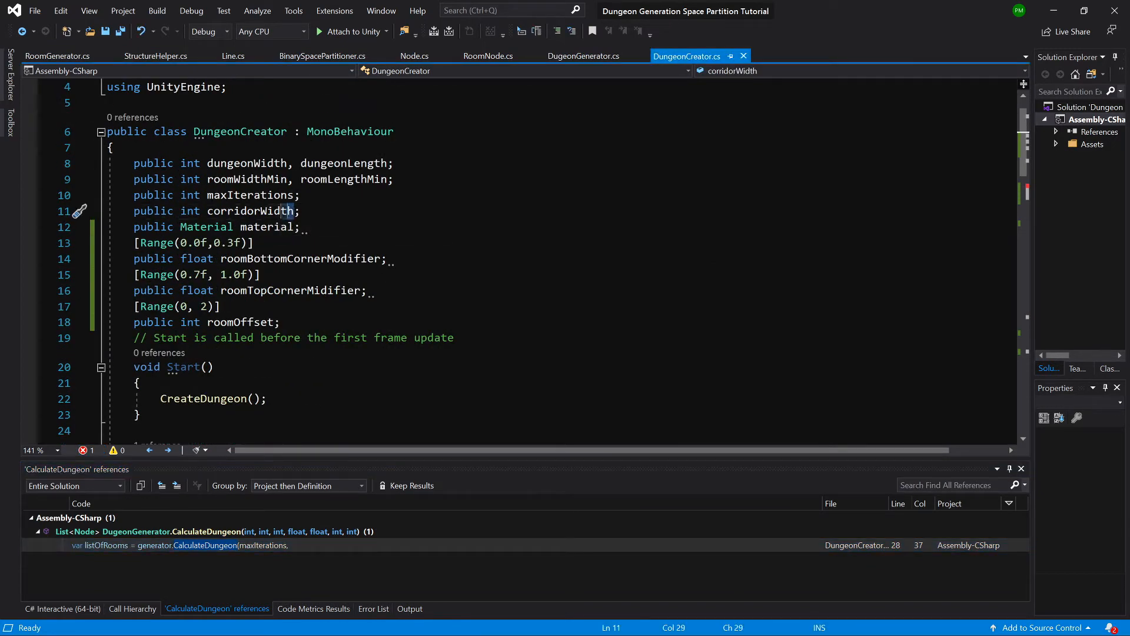
scroll(down, 3)
text(roomOffset,)
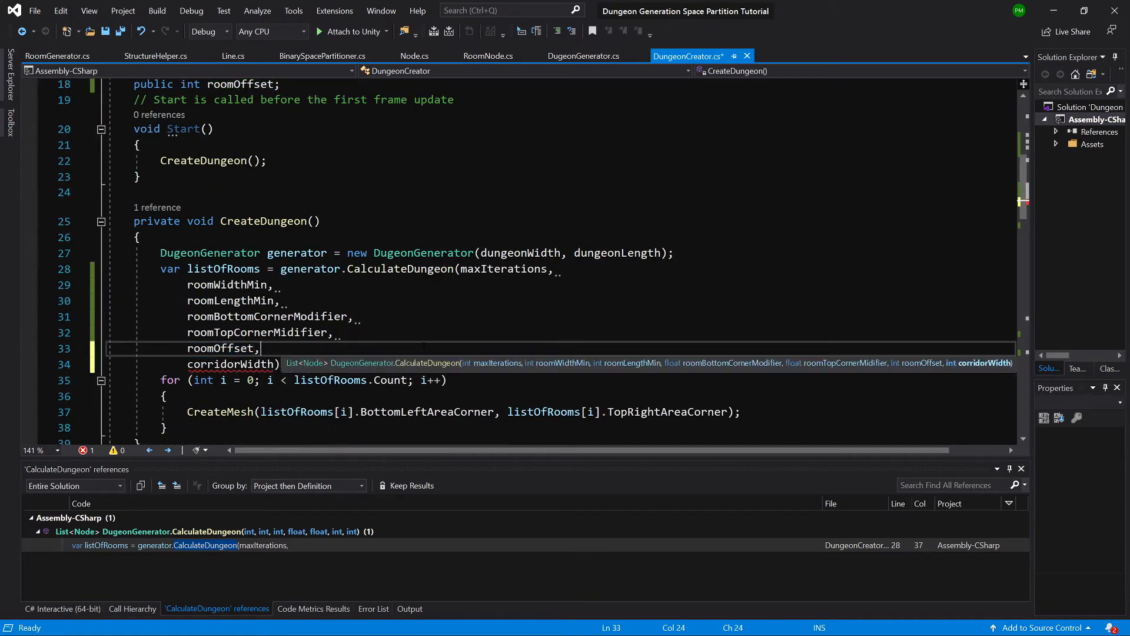
Generate the missing CorridorsGenerator class in a new file via Quick Actions.
click(580, 55)
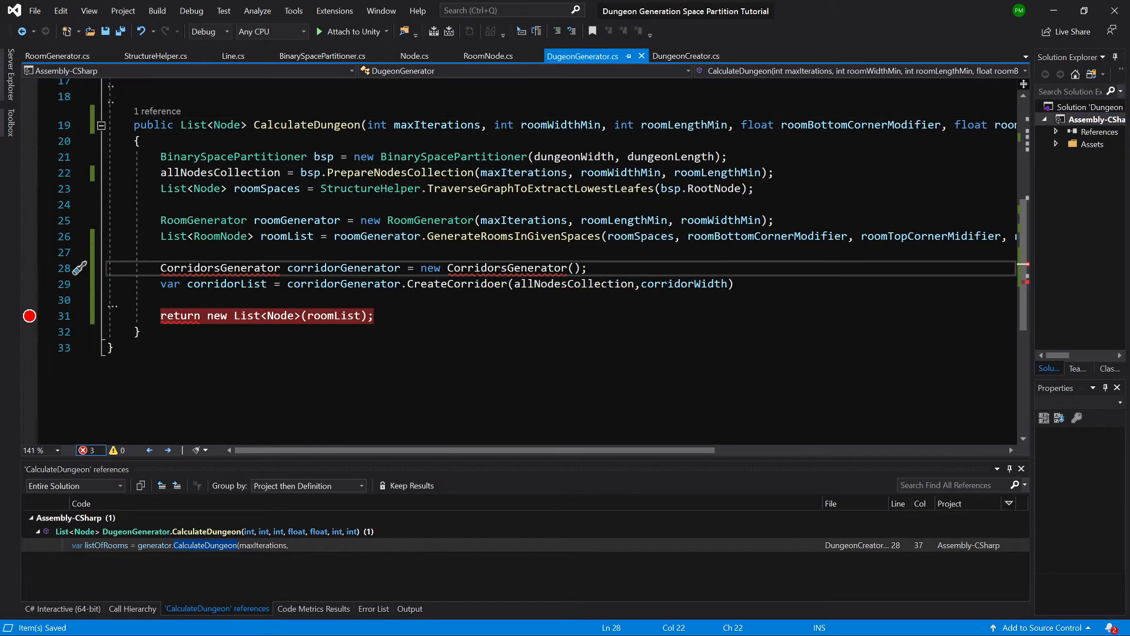
click(78, 267)
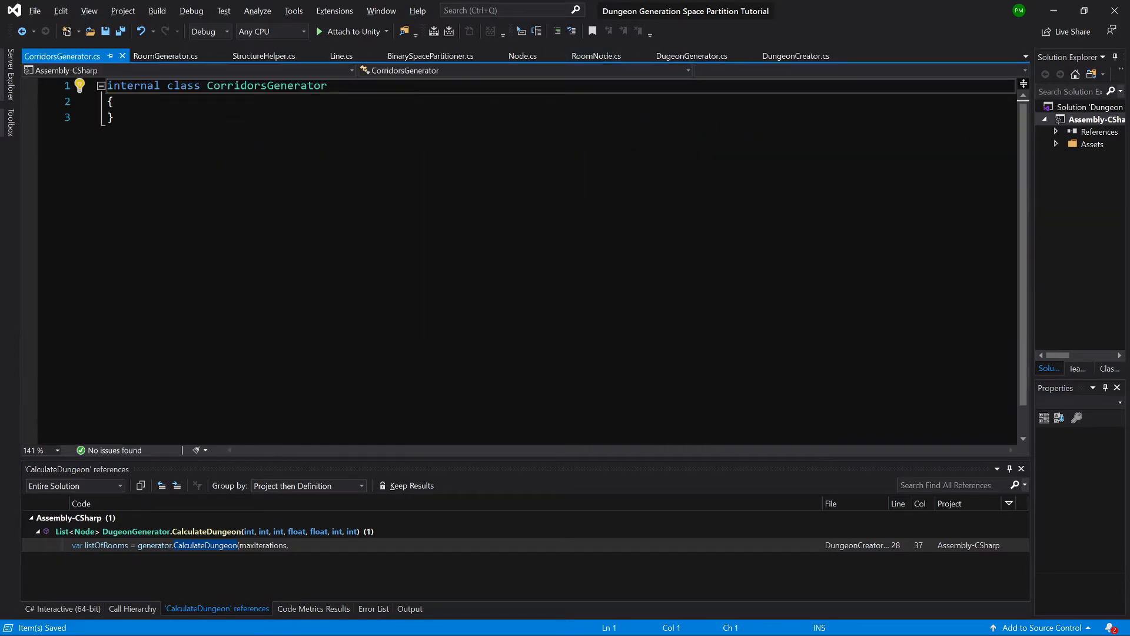
Make CorridorsGenerator and its CreateCorridor method public, returning List<Node>.
click(692, 55)
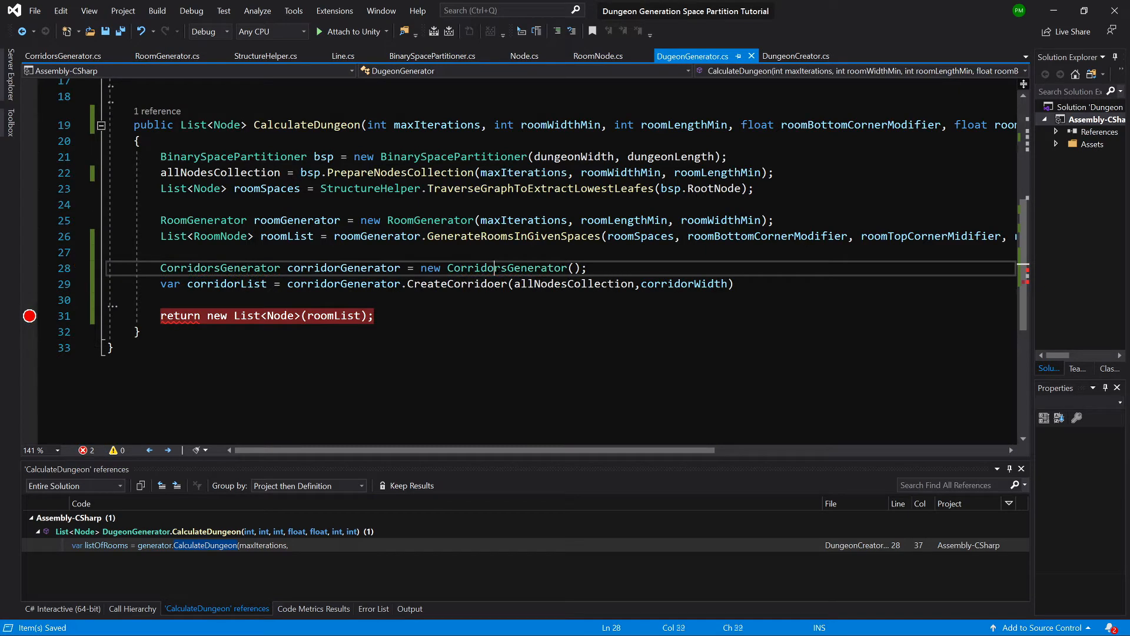
double_click(506, 267)
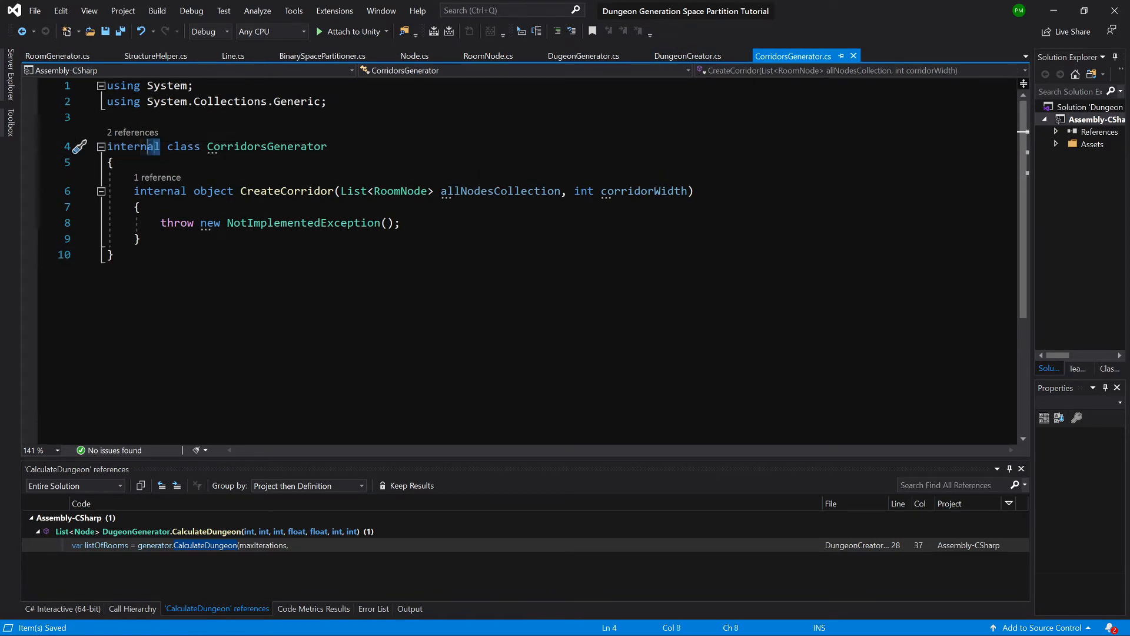
text(public)
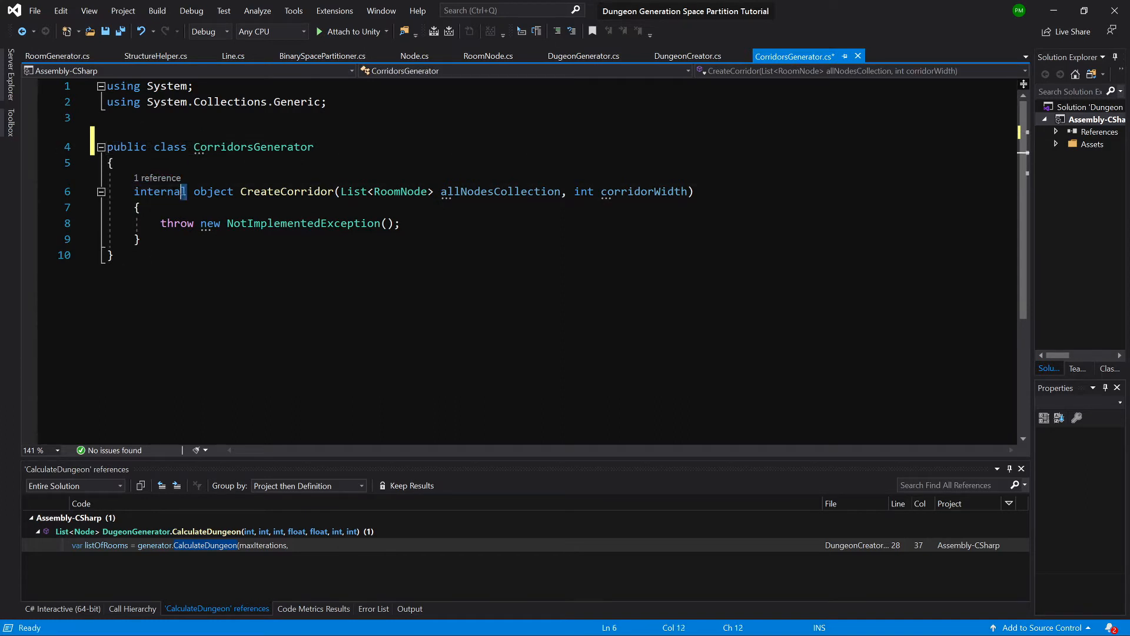
text(p)
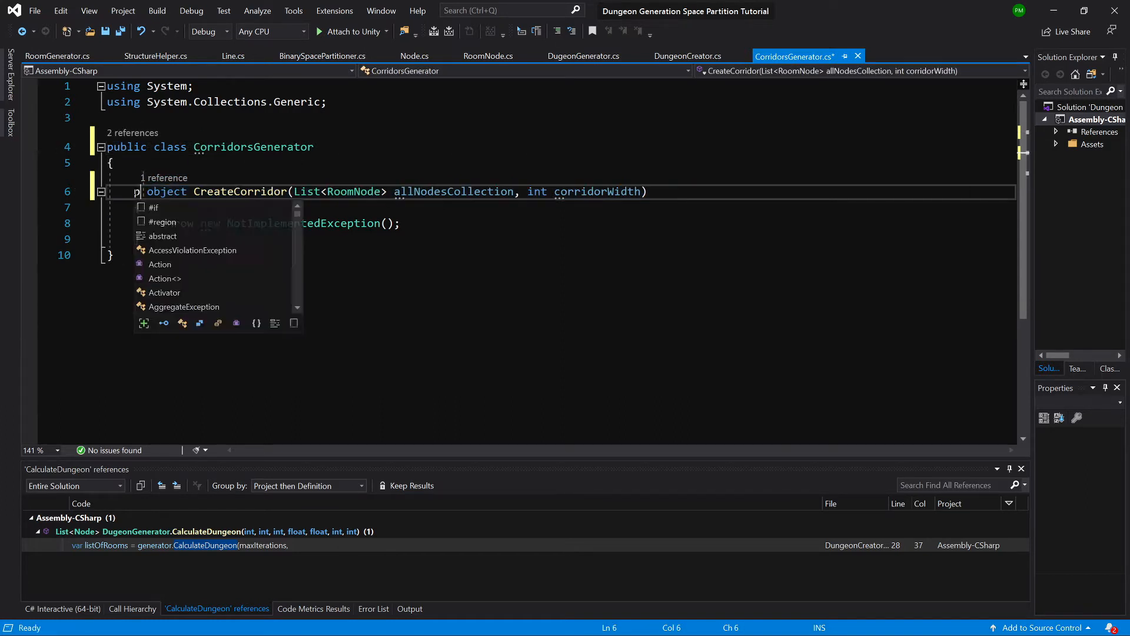
text(ublic)
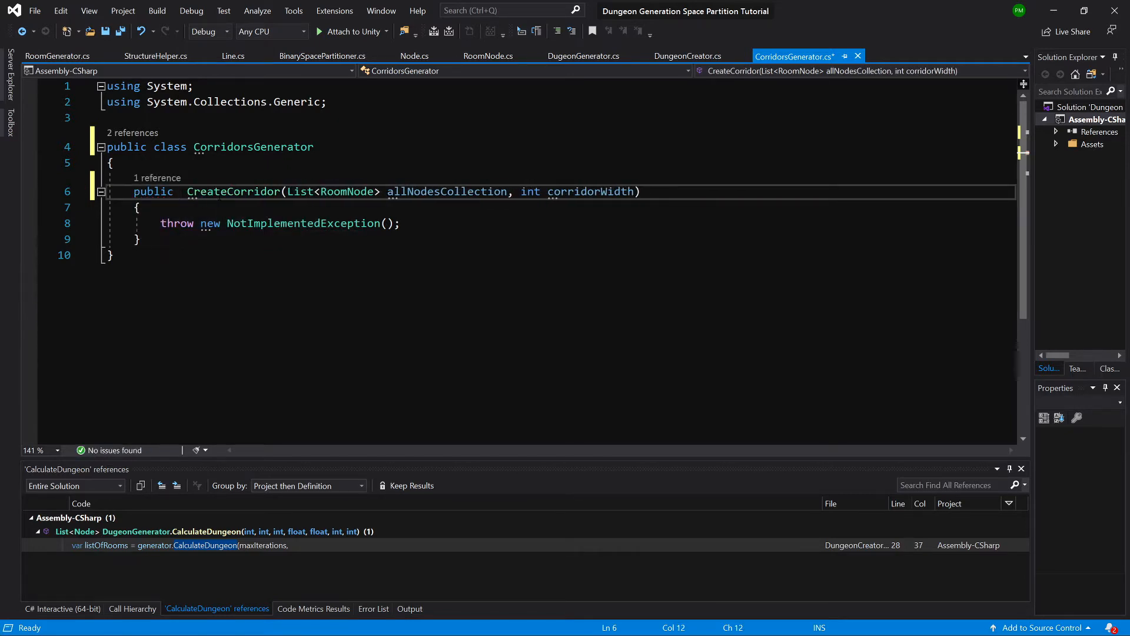
text(List><)
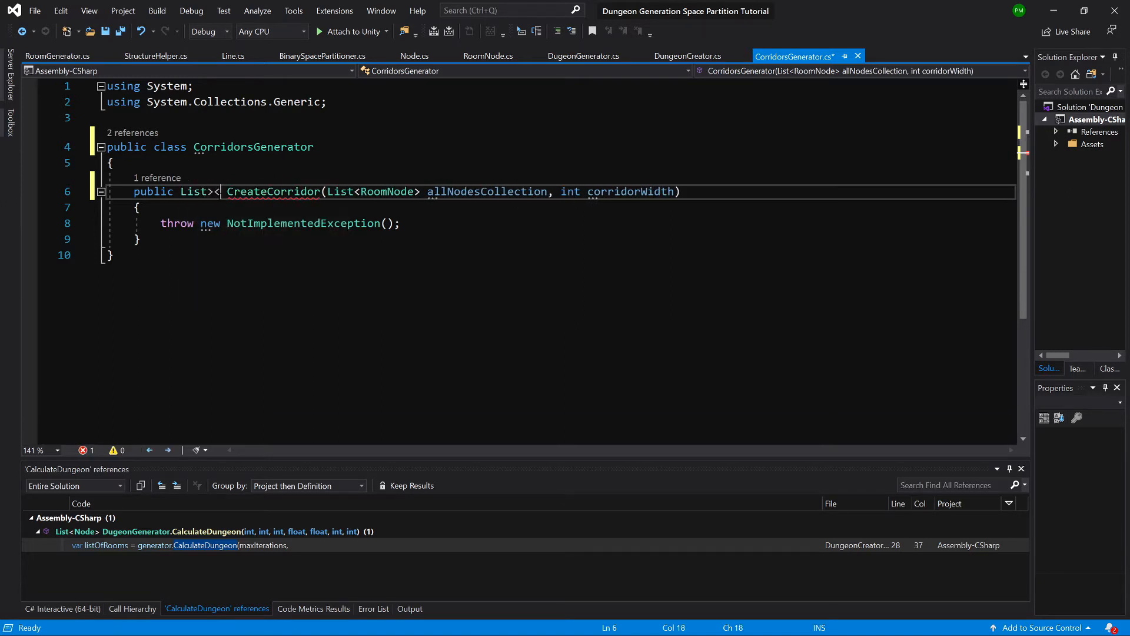
text(Nodes)
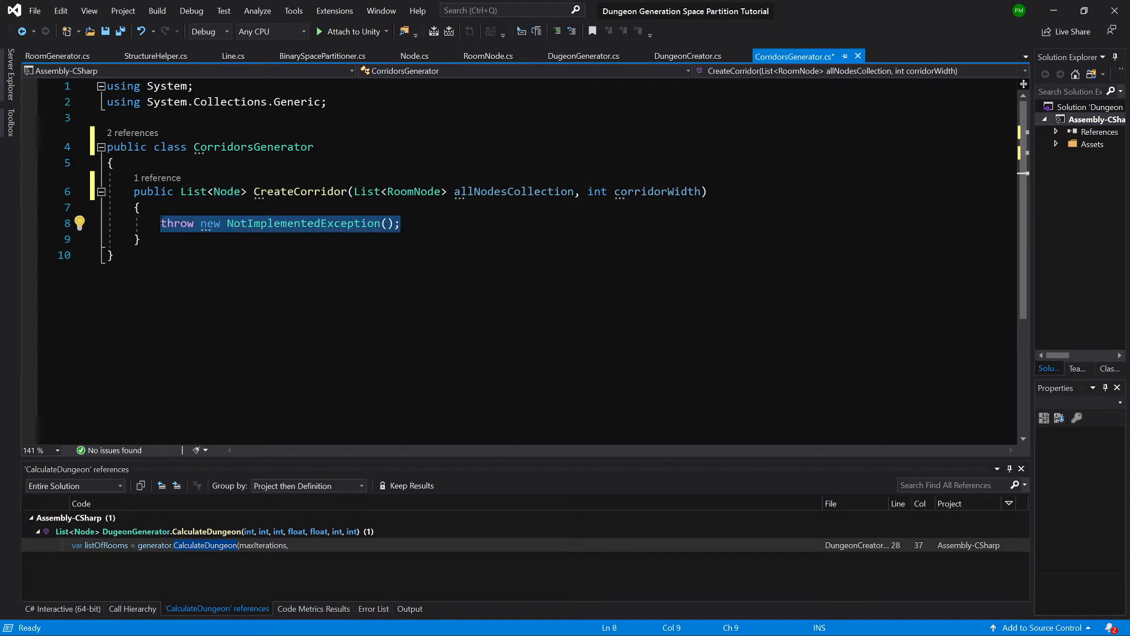
Replace the throw with 'List<Node> corridorList = new List<Node>();'.
text(List<Node>)
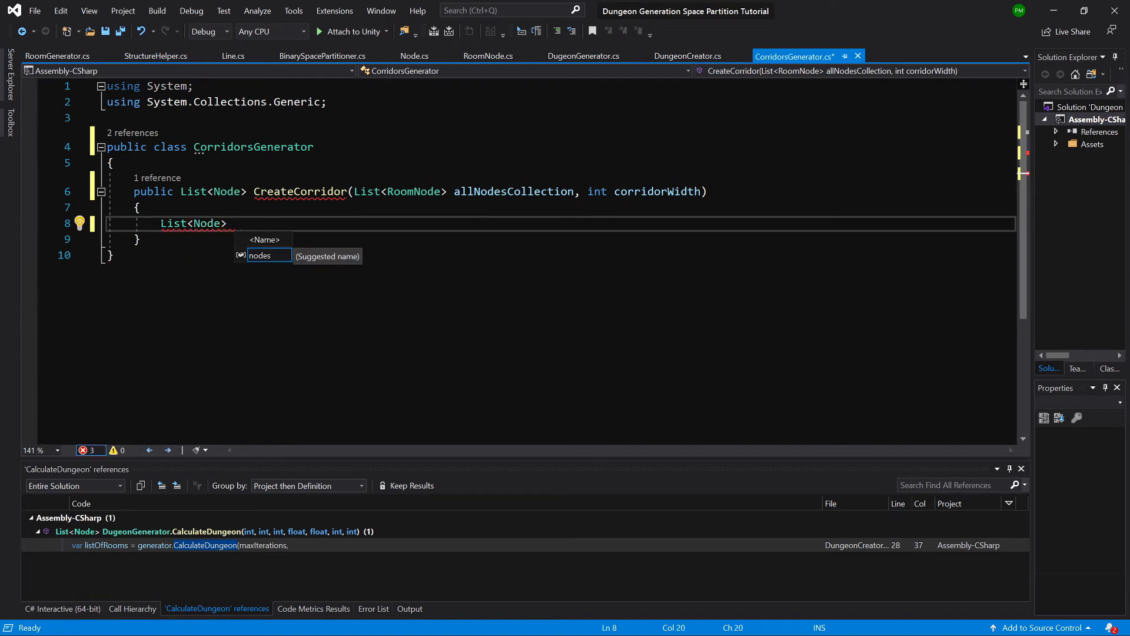
text(corridorList =-)
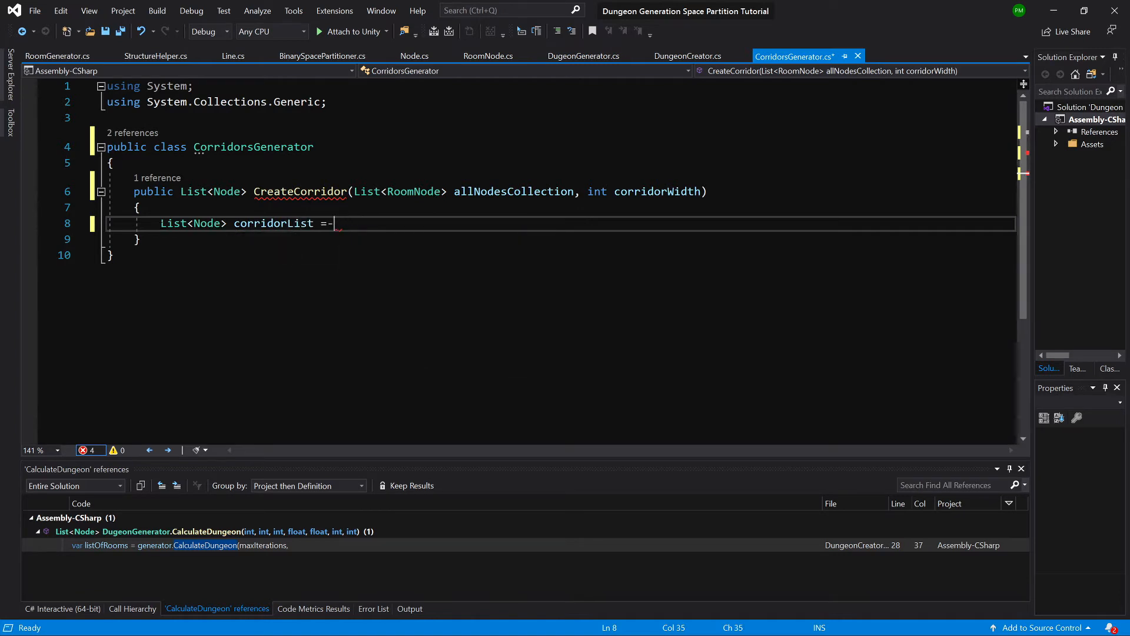
text(new List<Node>())
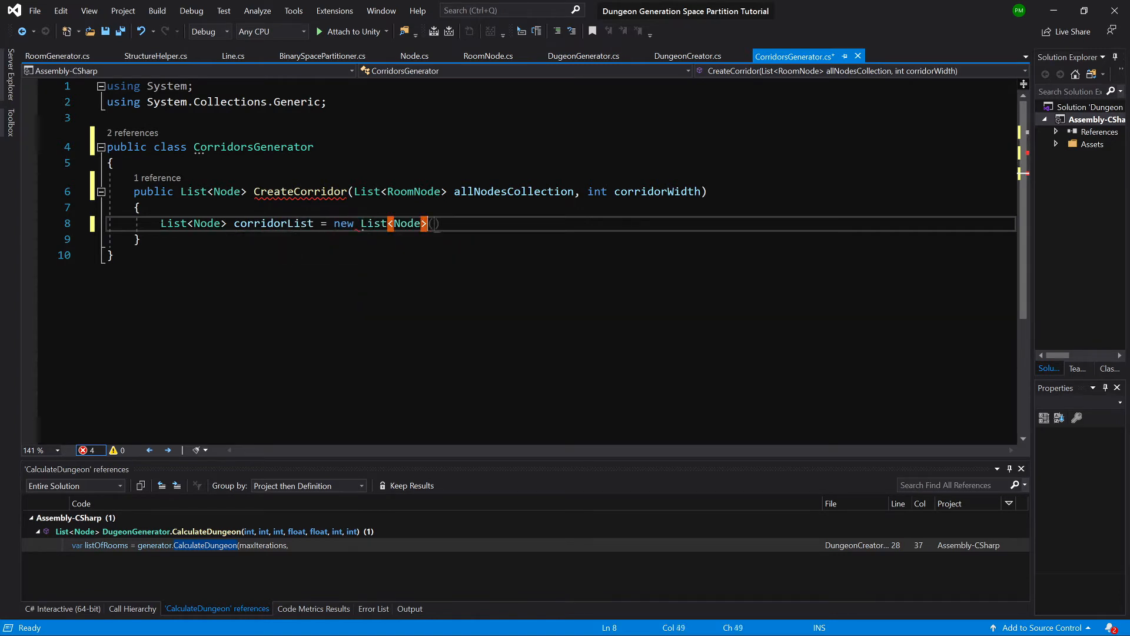
Create a Queue<RoomNode> structuresToCheck from allNodesCollection ordered by descending TreeLayerIndex.
text(Queue<RoomNode>)
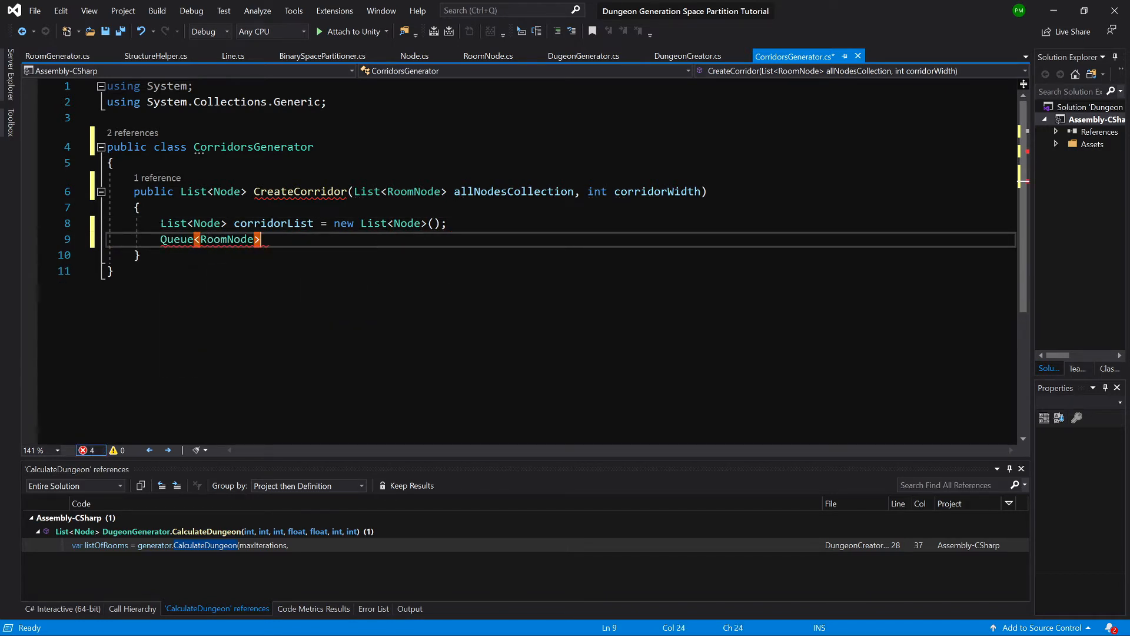
text(s)
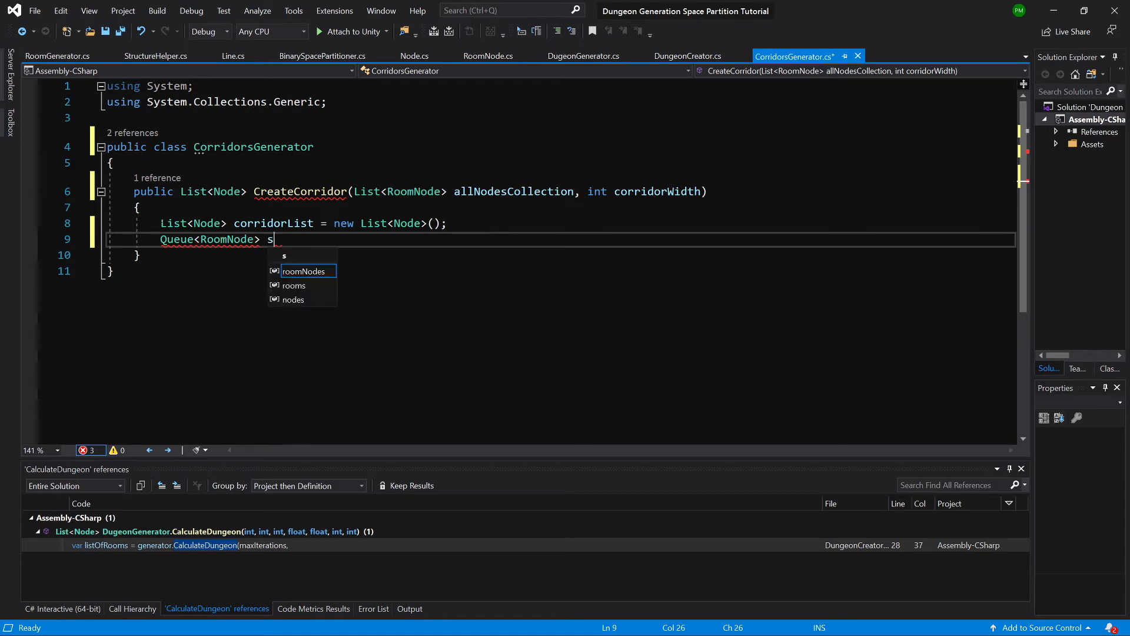
text(tructures)
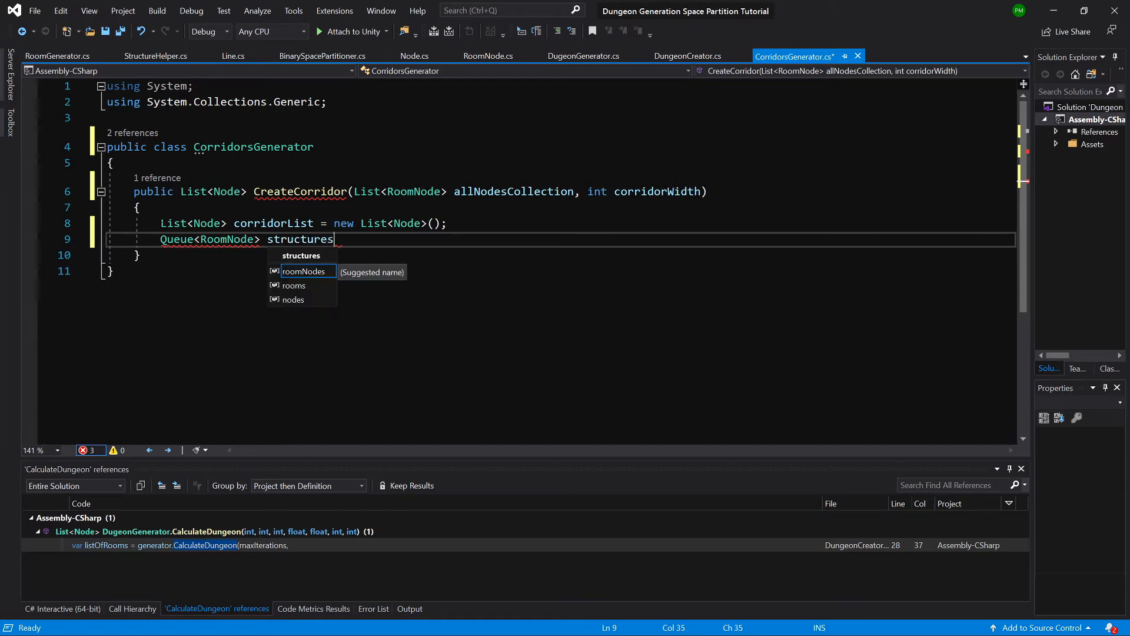
text(ToCheck =)
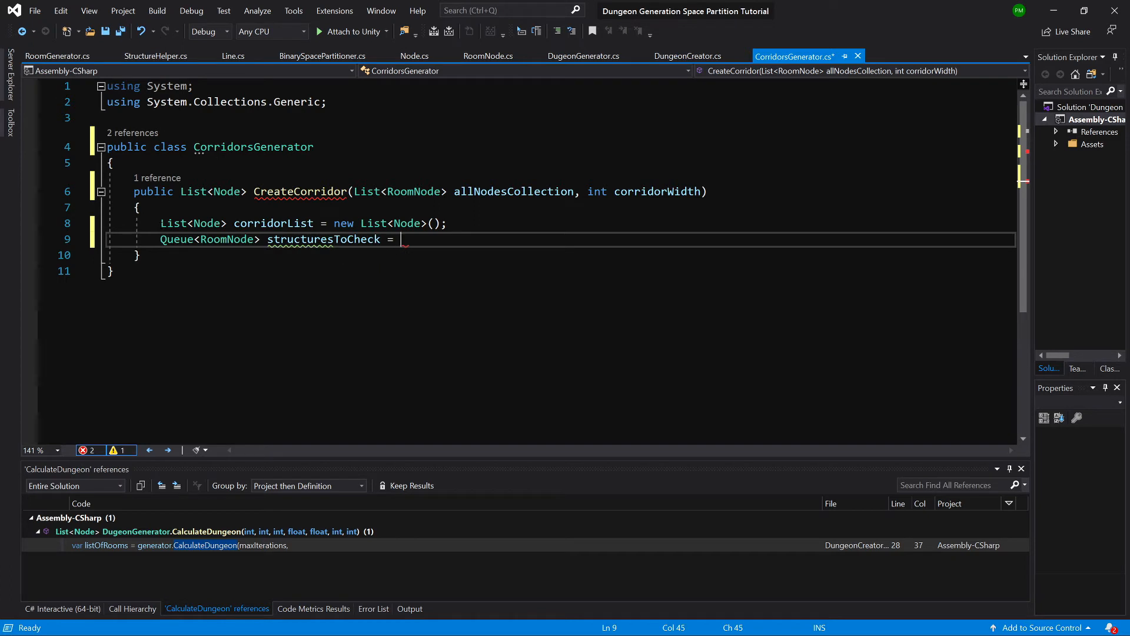
text(new Queue<RoomNode>)
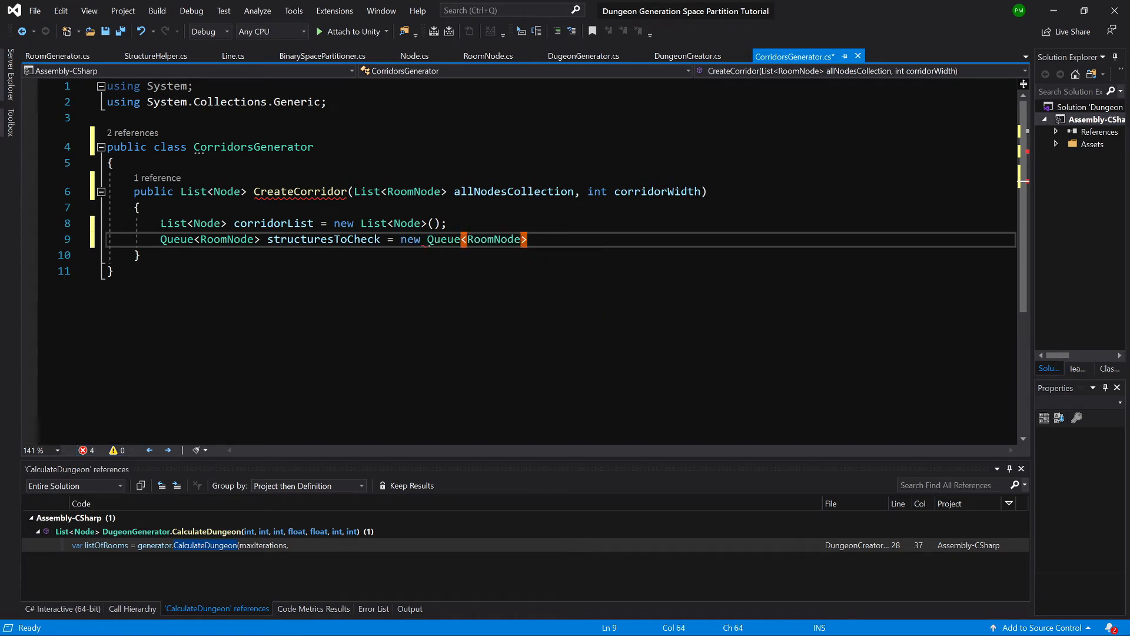
text((allNodesCollection)
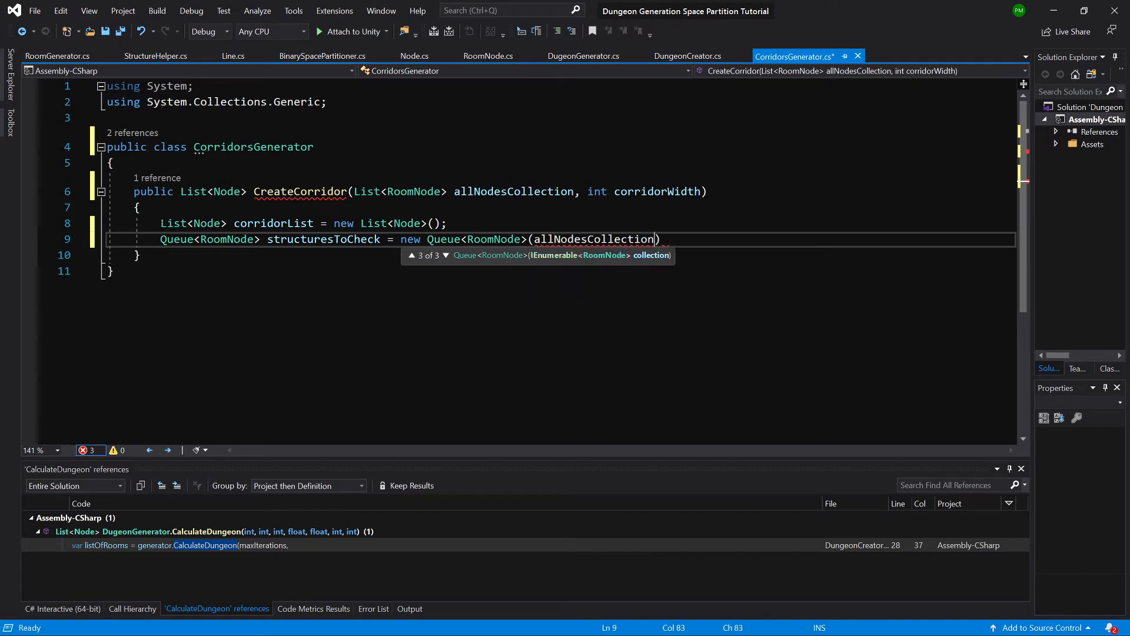
text(.O)
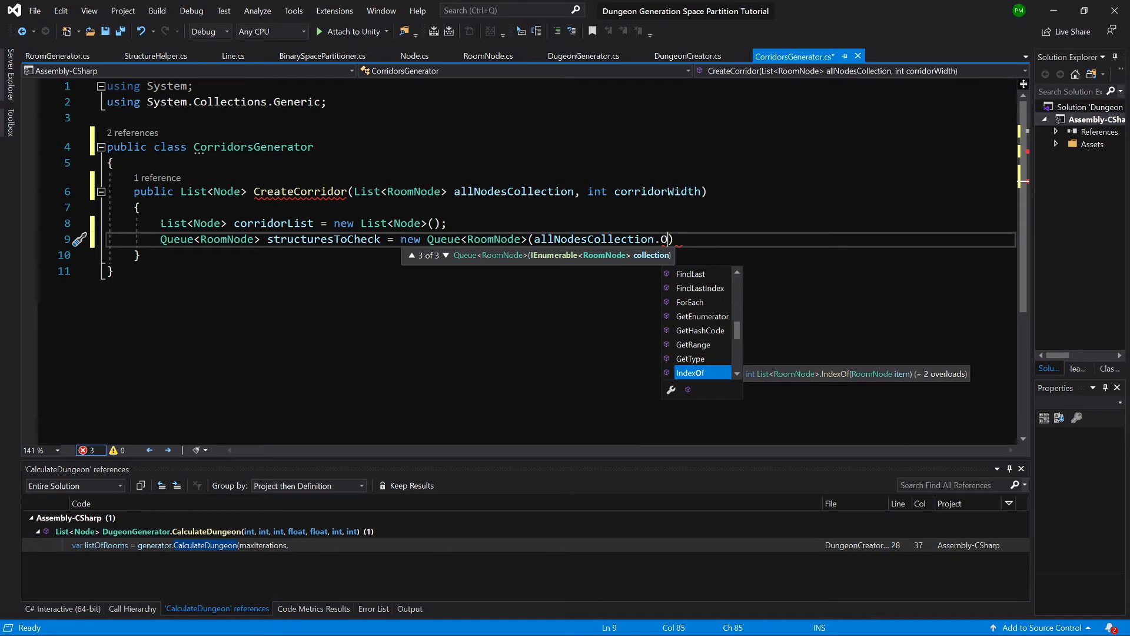
text(rderByDescending)
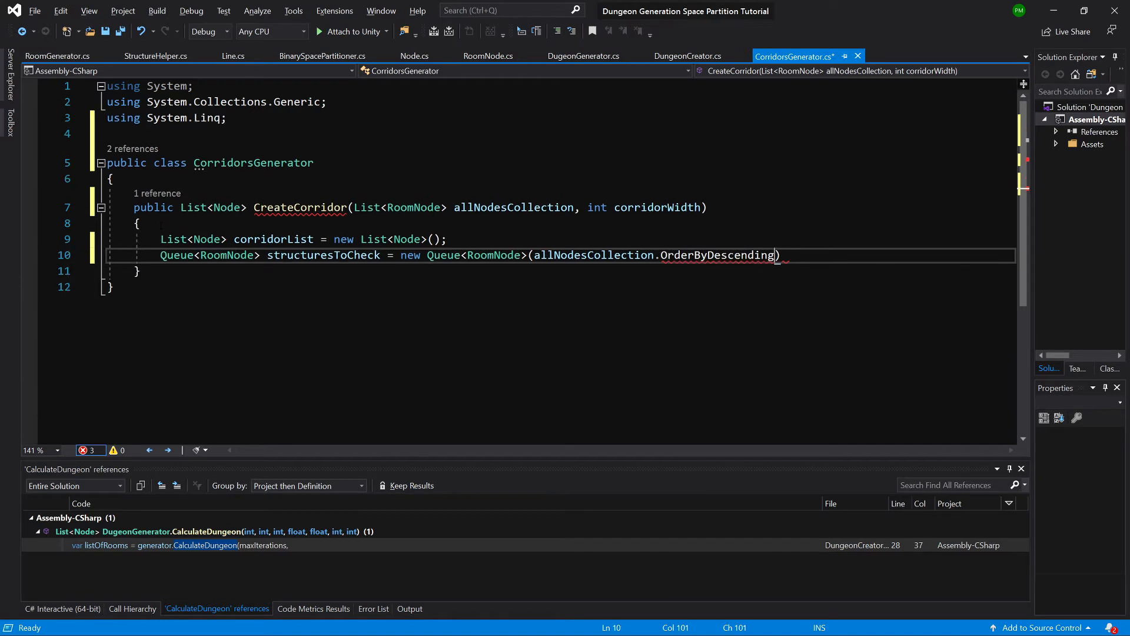
text(()
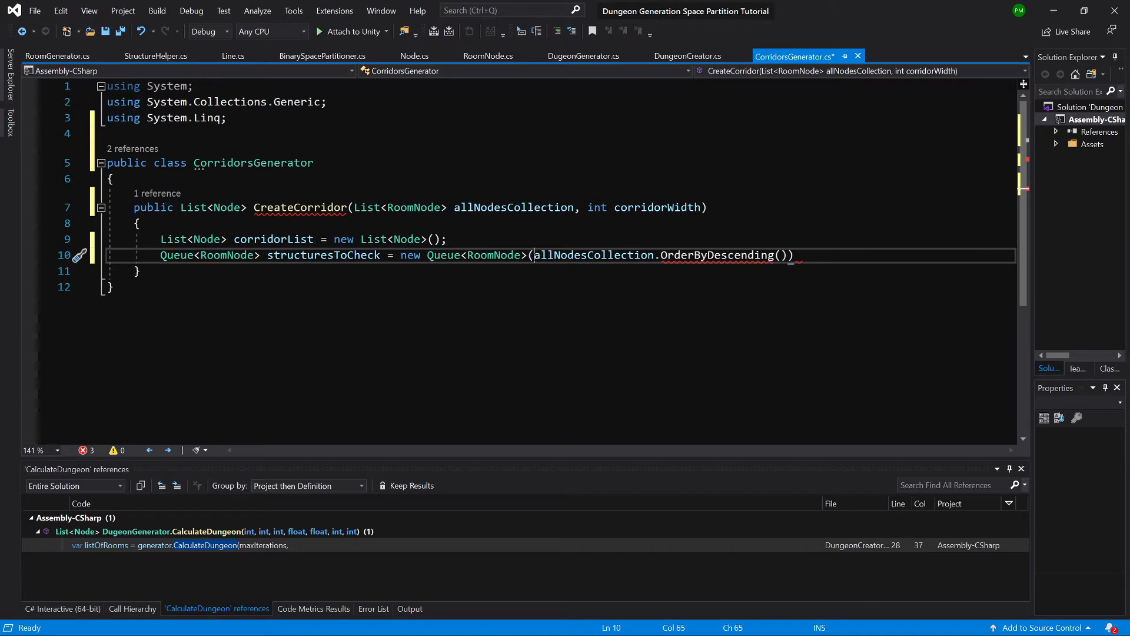
key(Enter)
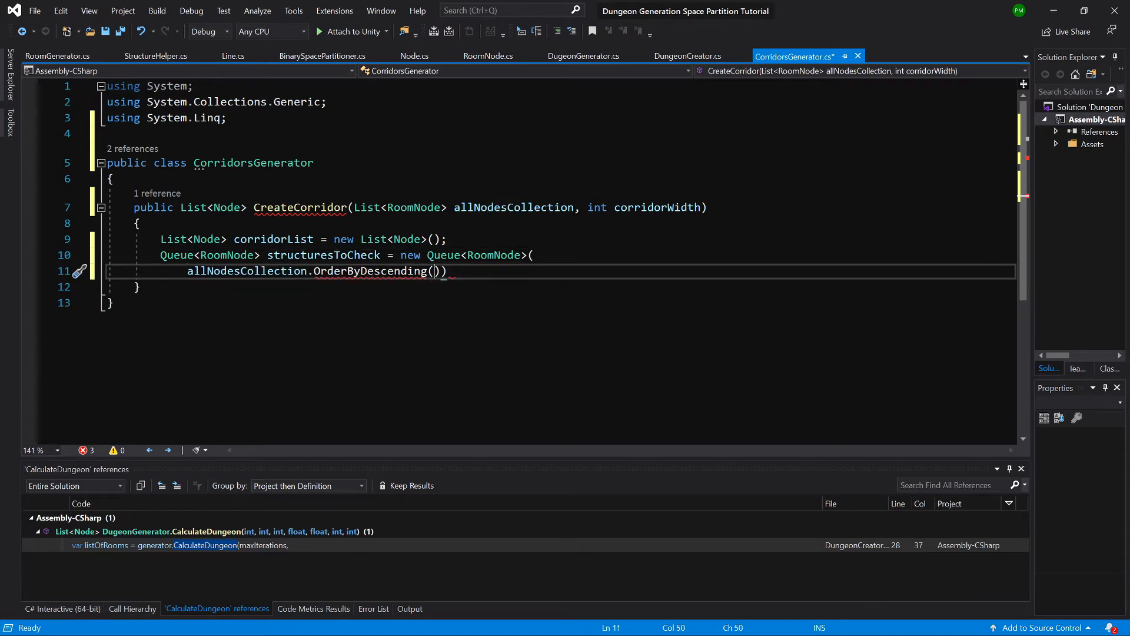
mouse_move(701, 251)
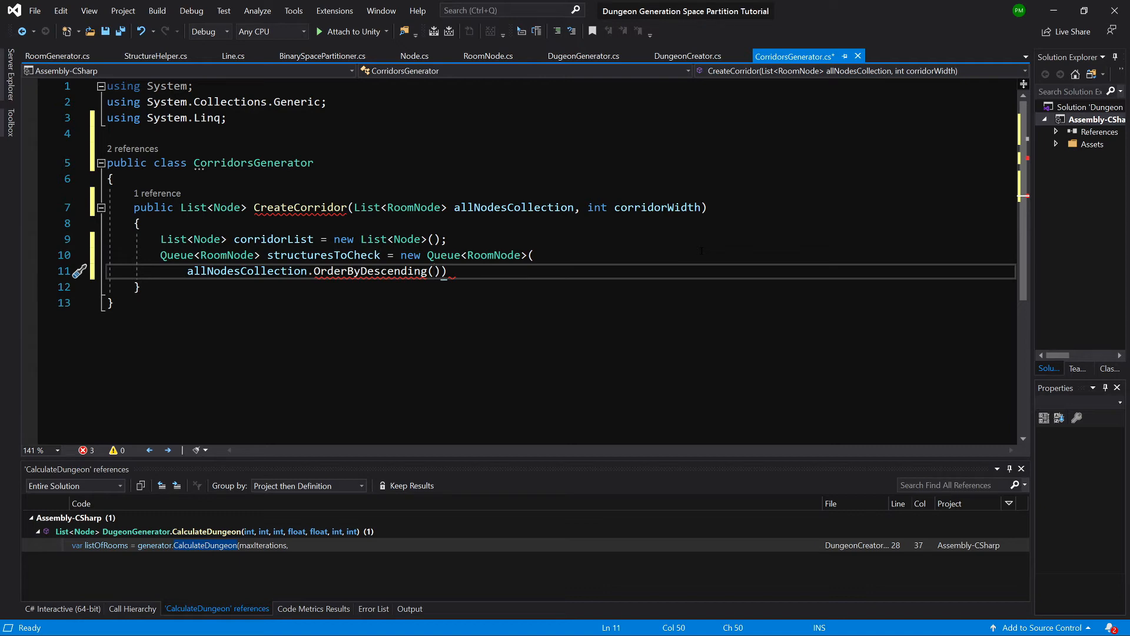
text(node)
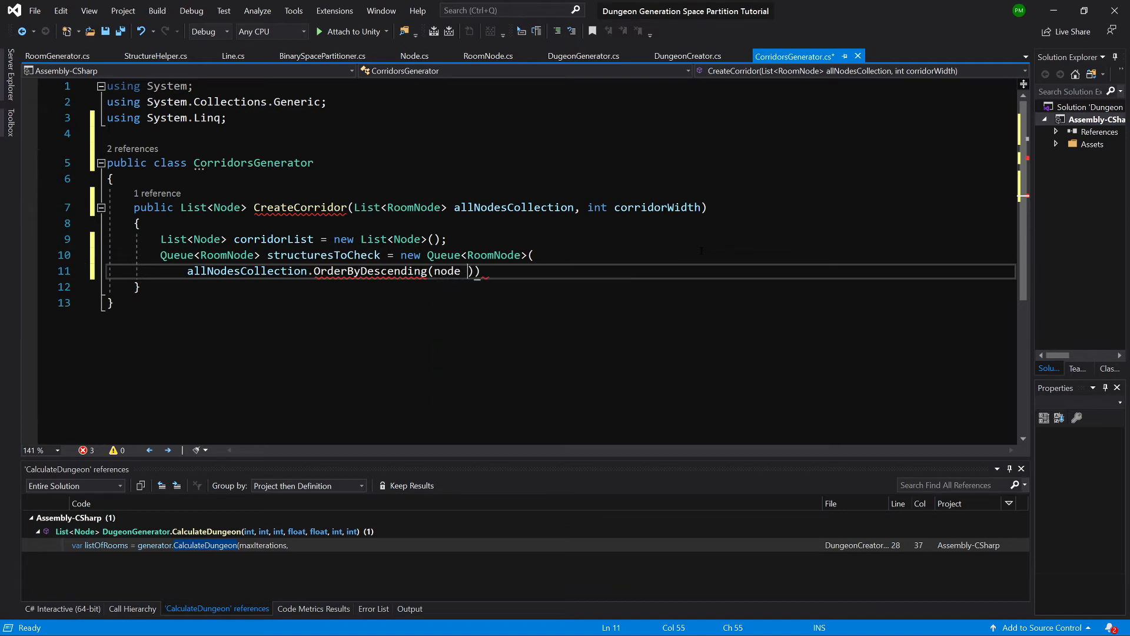
text(=> node)
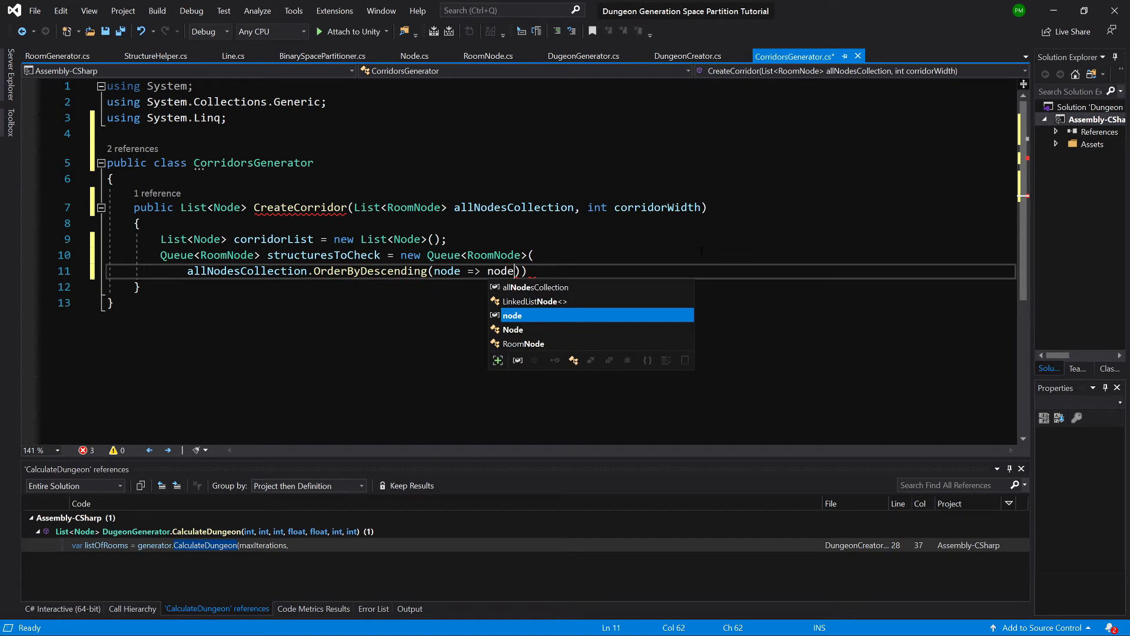
text(.TreeLayerIndex)
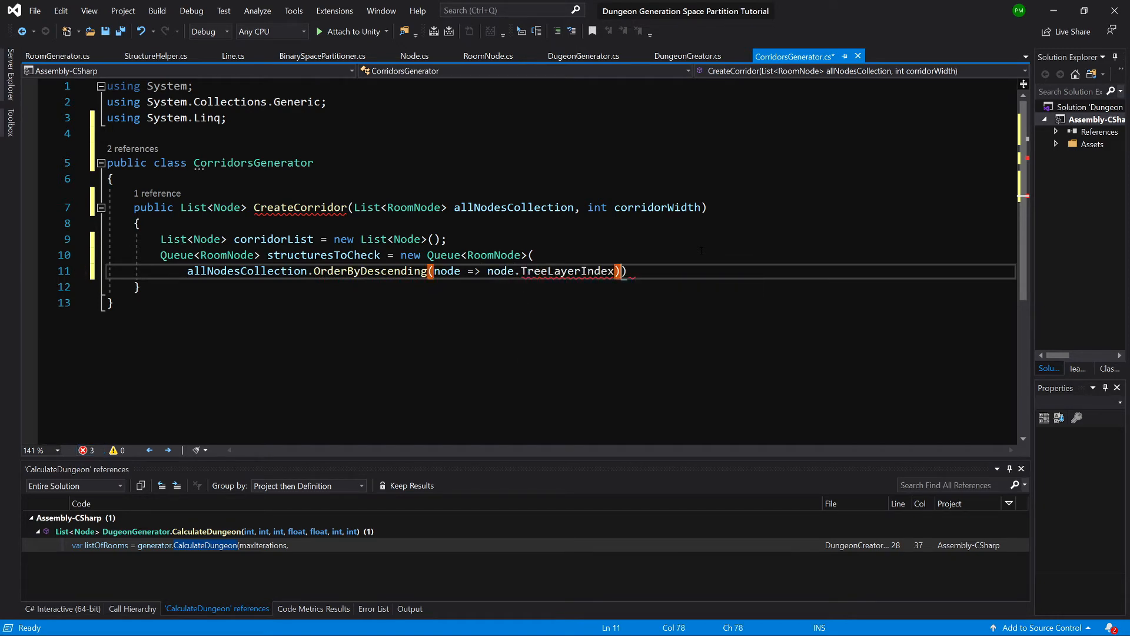
text(.T)
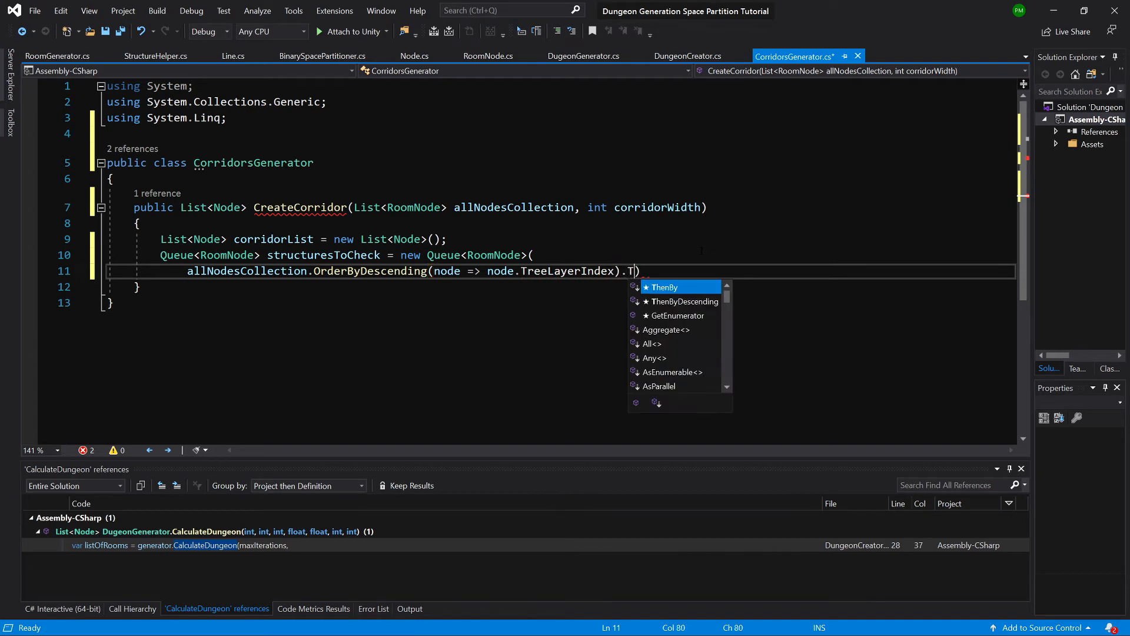
text(oList())
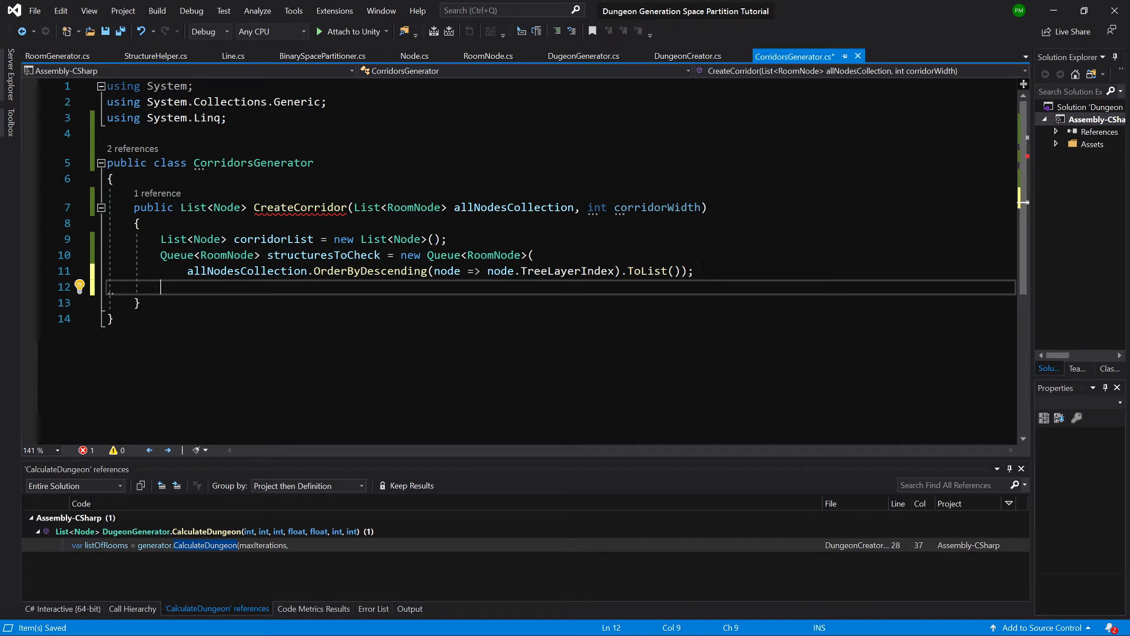
text(w)
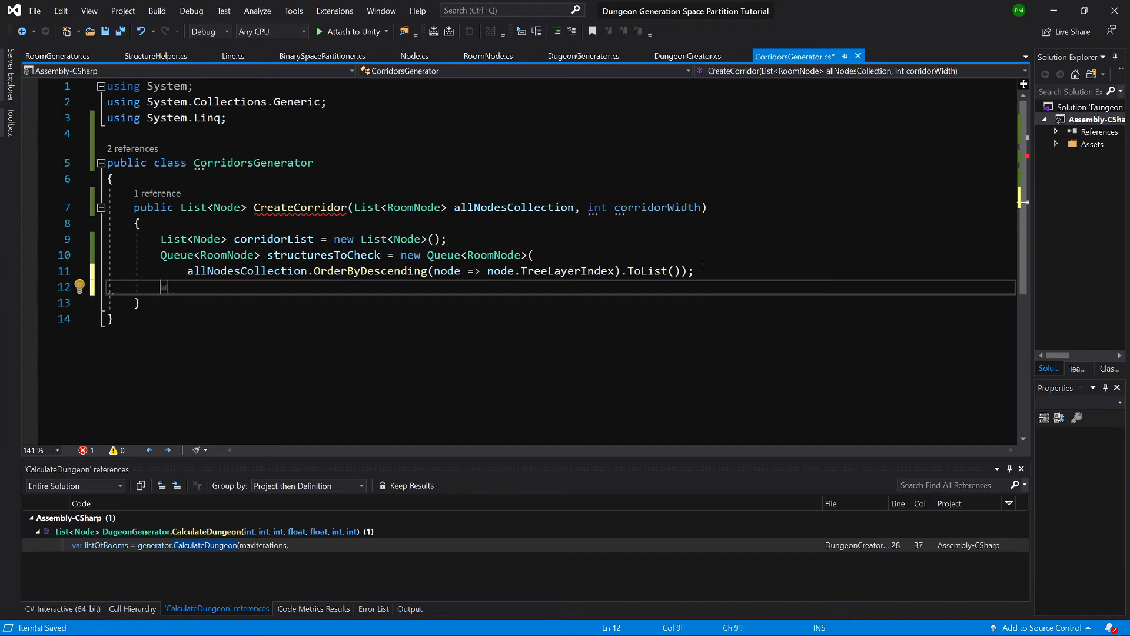
Loop while structuresToCheck.Count > 0, dequeuing each node into var node.
text(while()
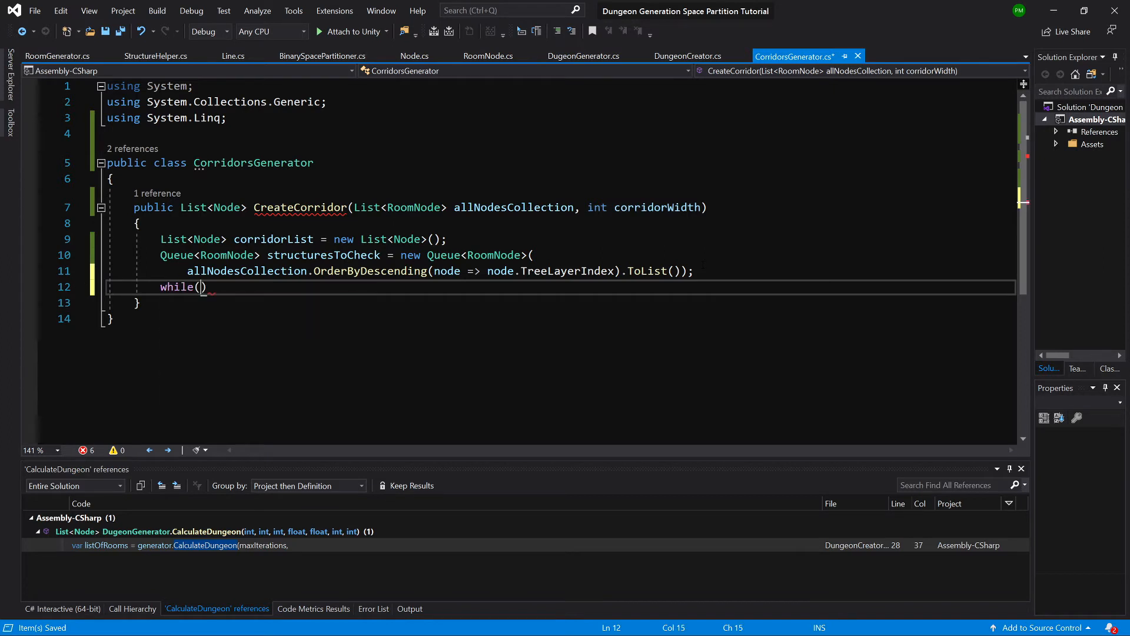
text(str)
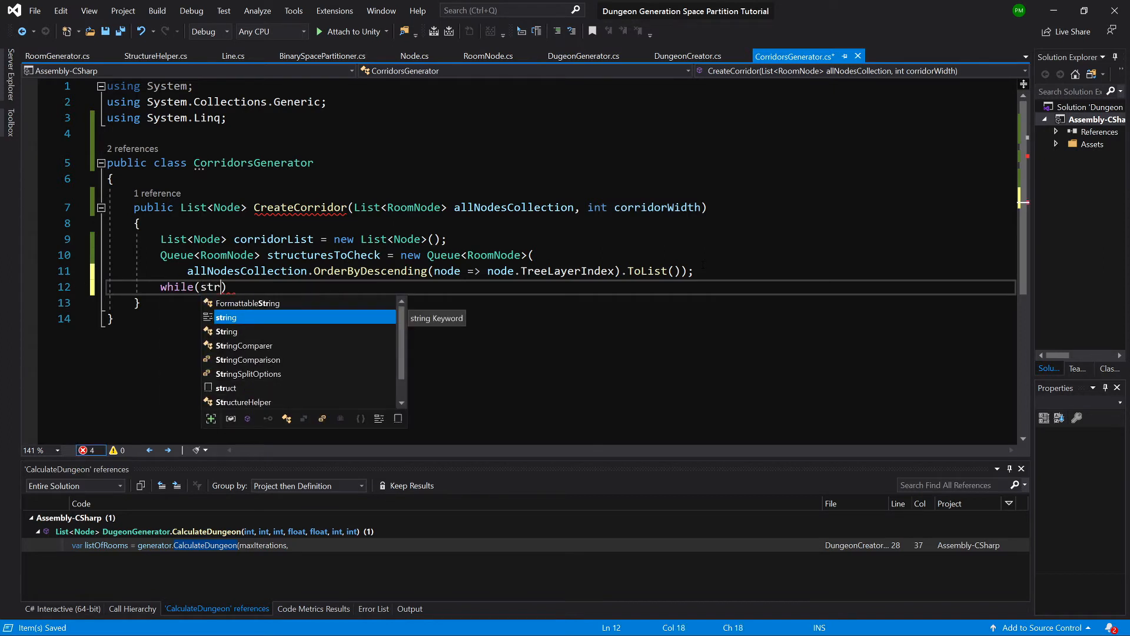
text(turesToCheck.Count)
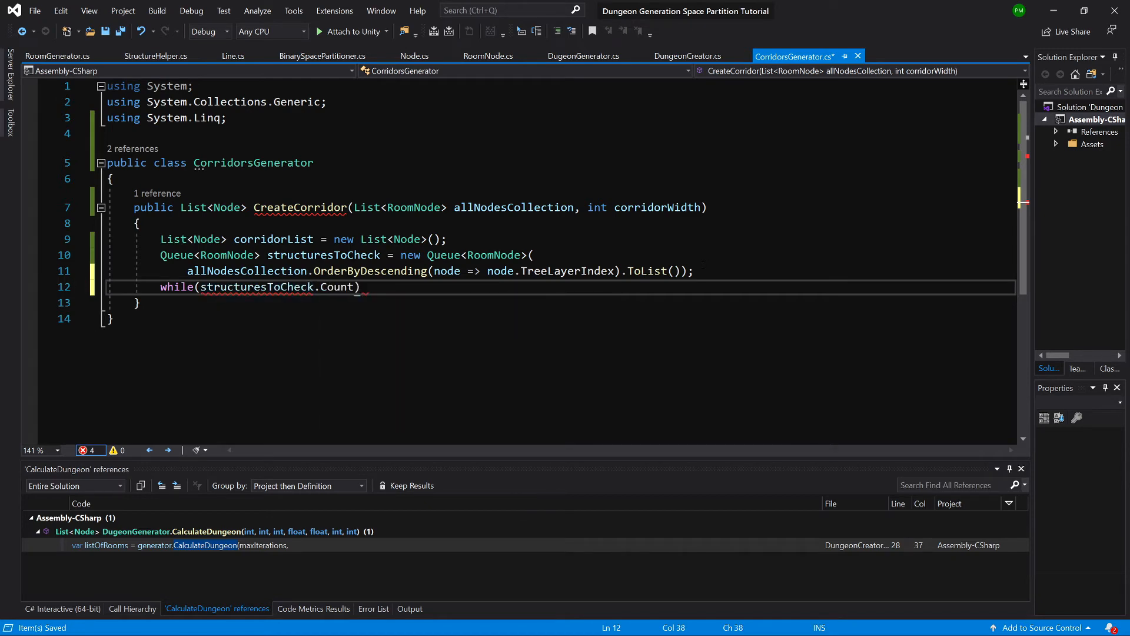
text(>0)
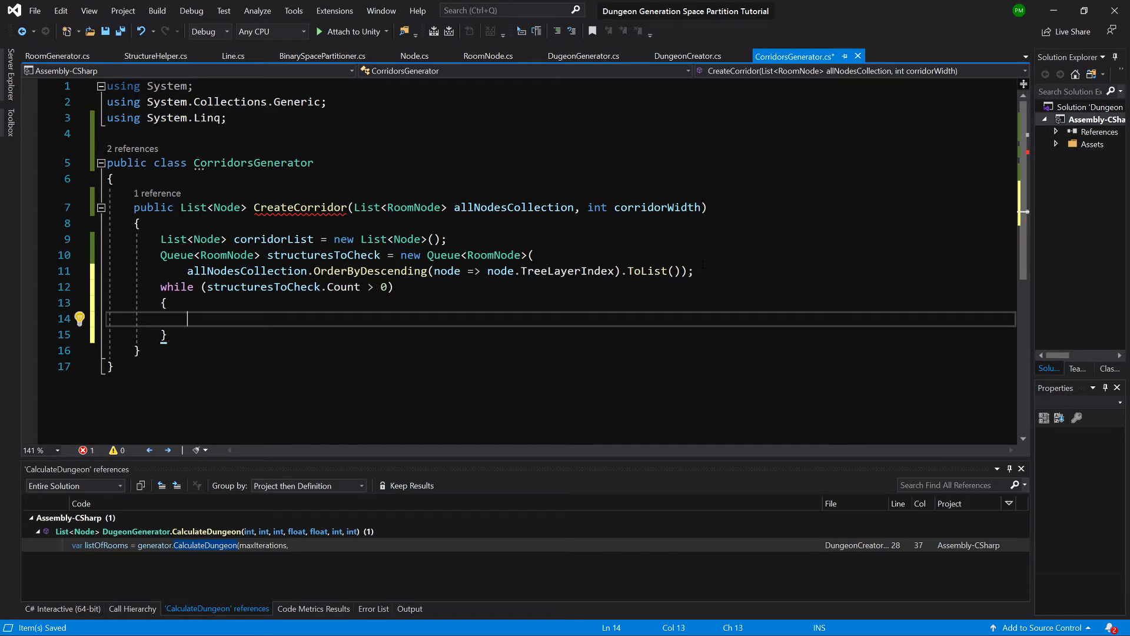
text(var)
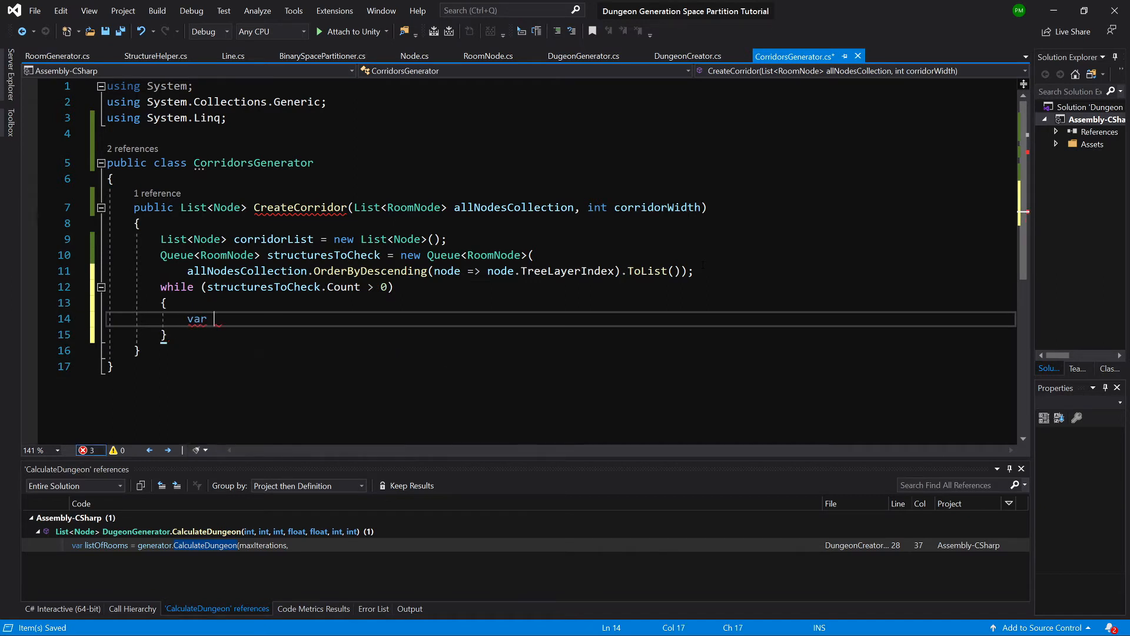
text(node = s)
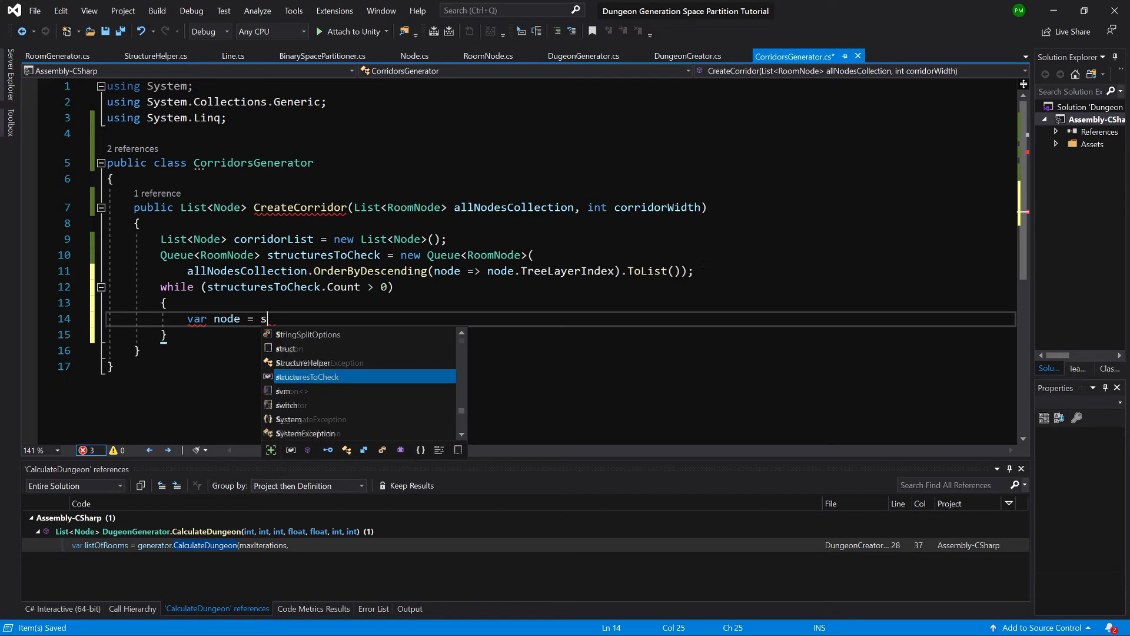
text(tructuresToCheck.Dequeue)
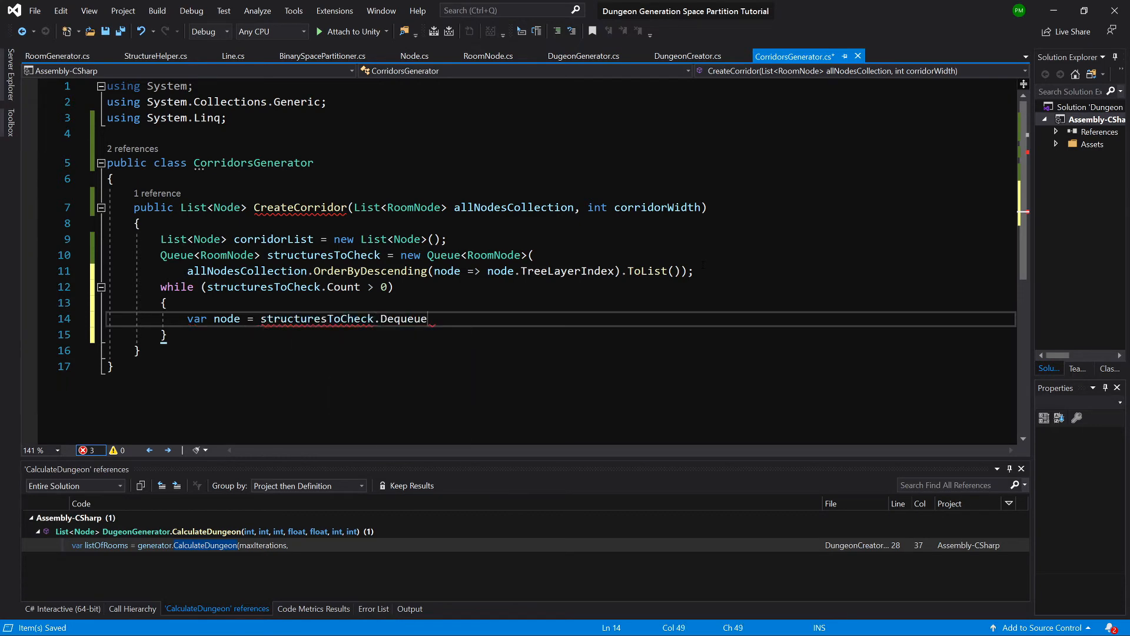
text(();)
text(if()
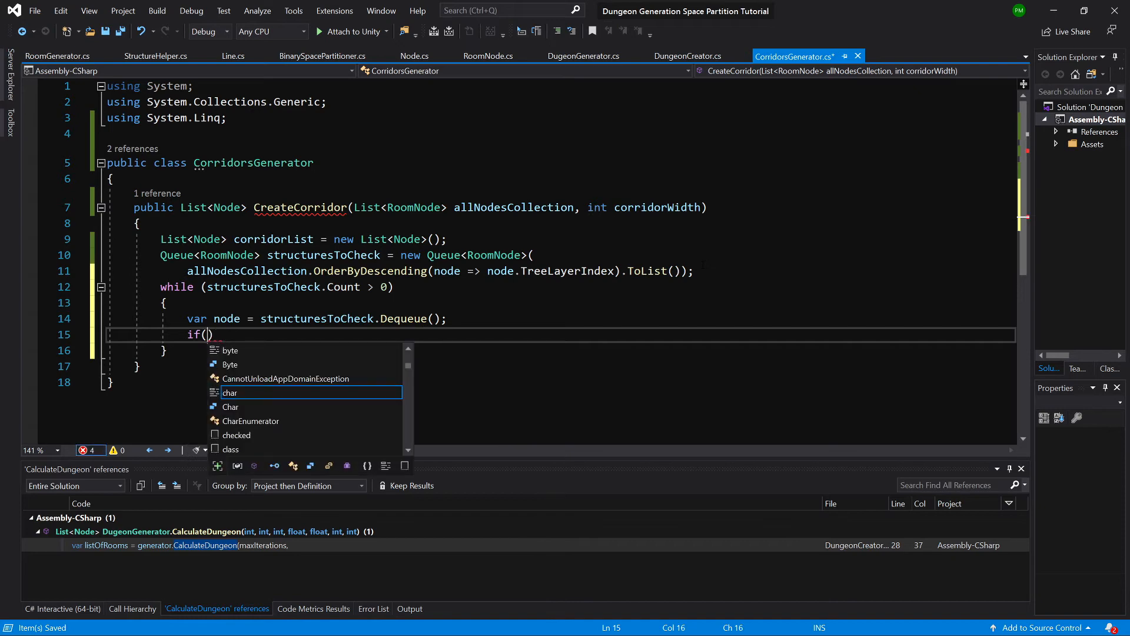
Continue the loop when node.ChildrenNodeList.Count == 0.
text(node.c)
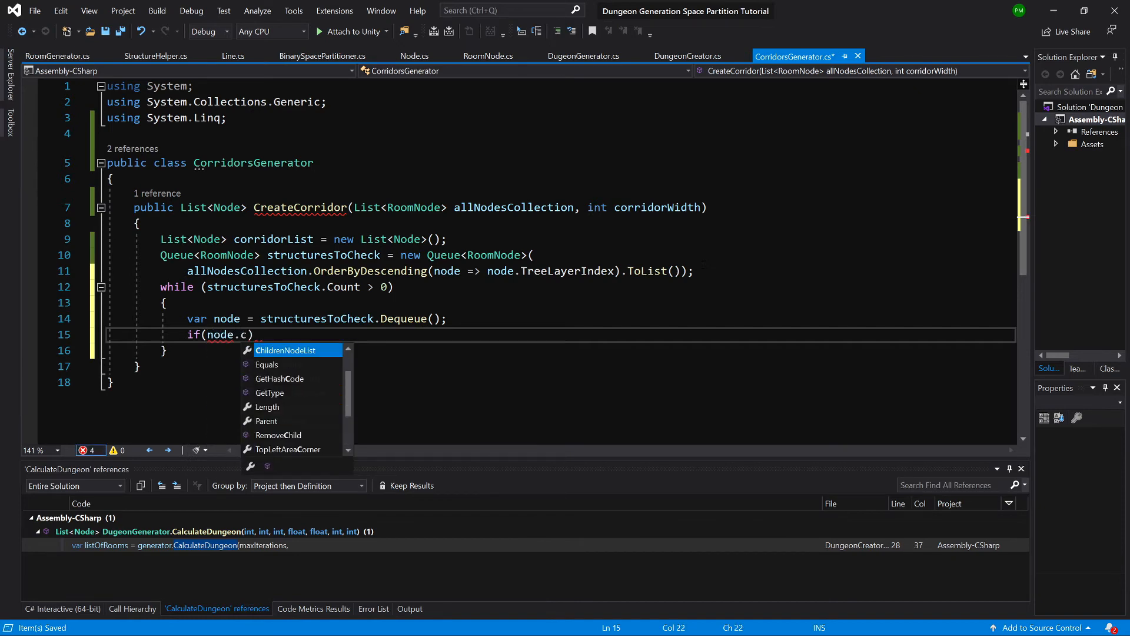
text(hildrenNodeList.)
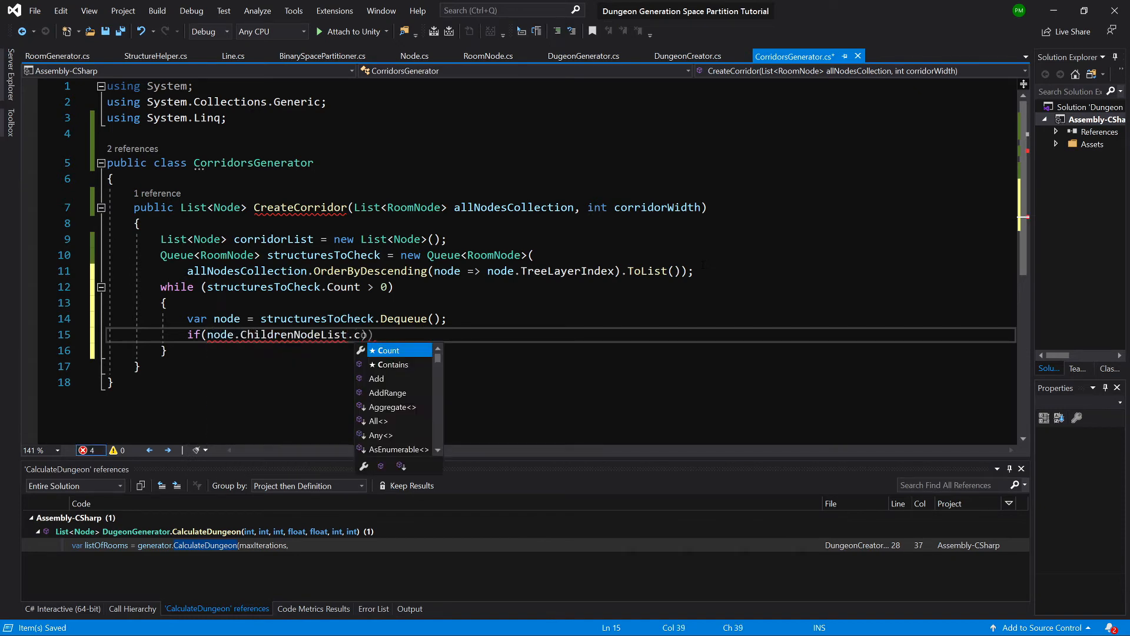
text(ount==0)
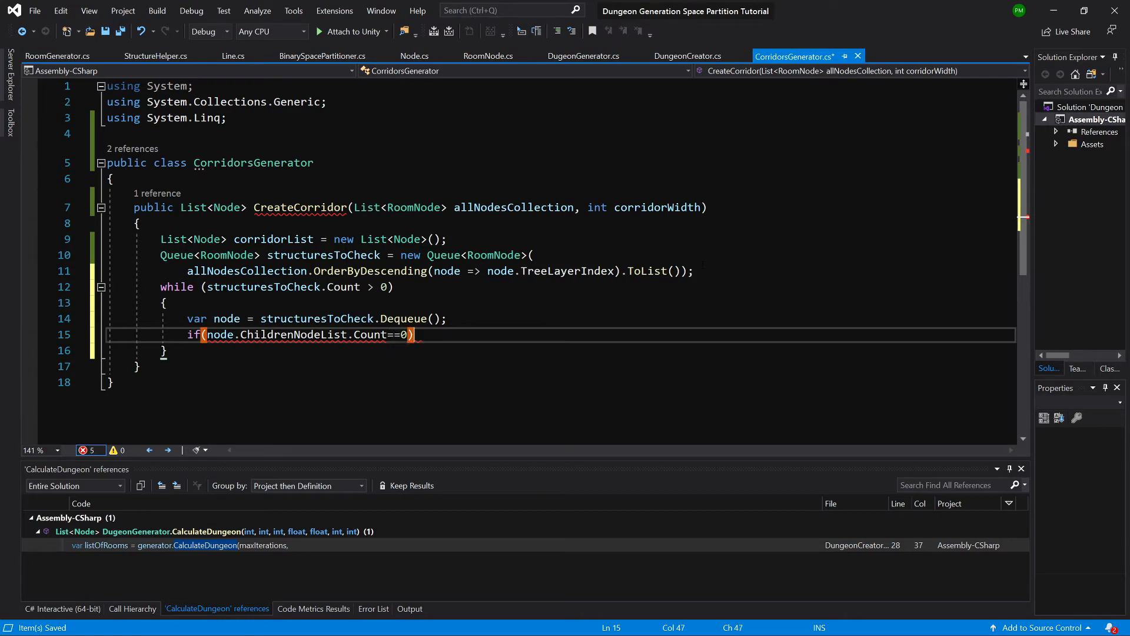
text(co)
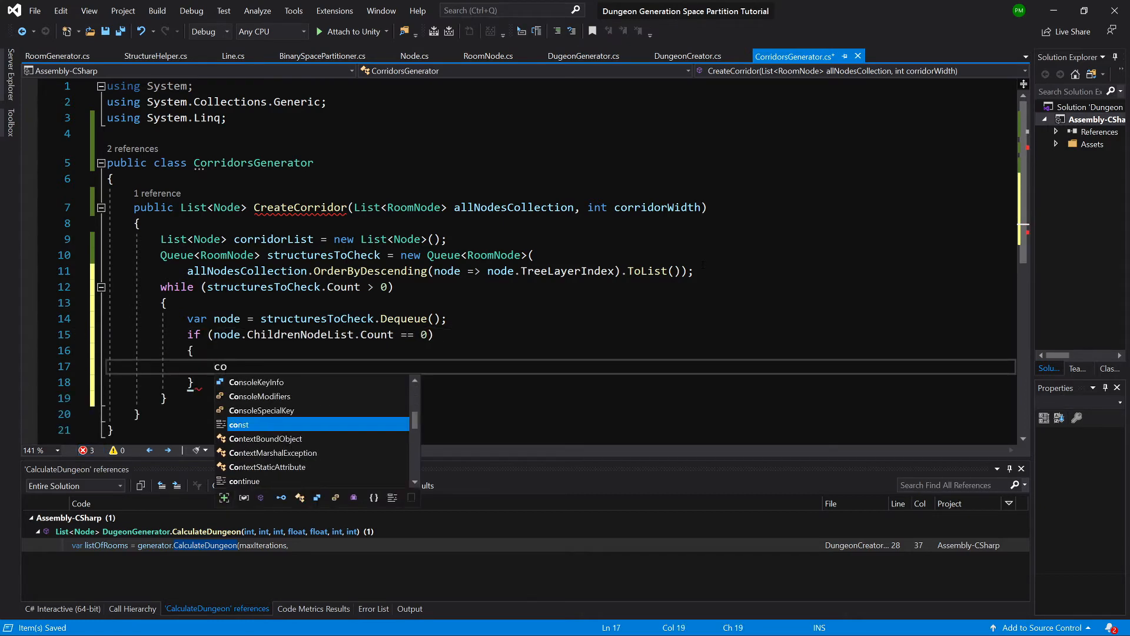
text(t)
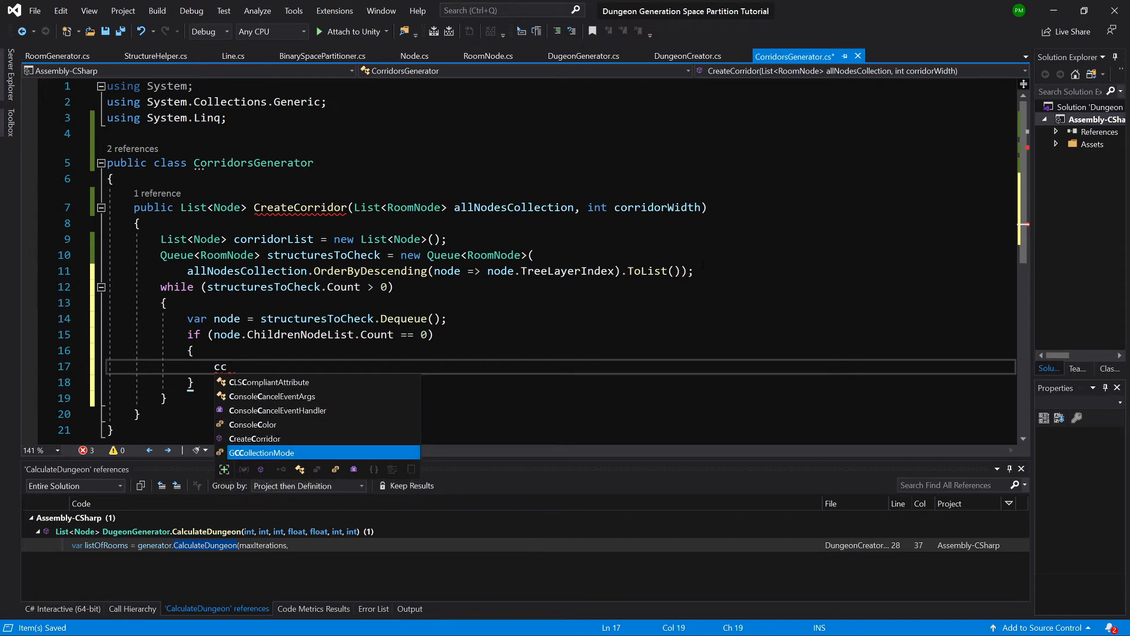
text(o)
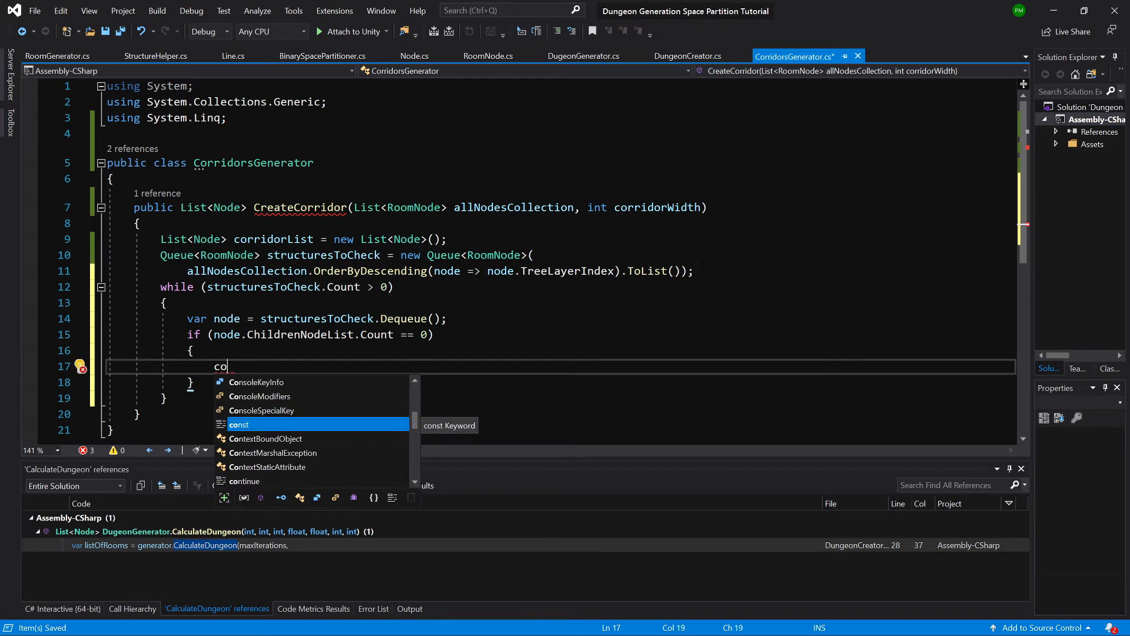
text(ntinue;)
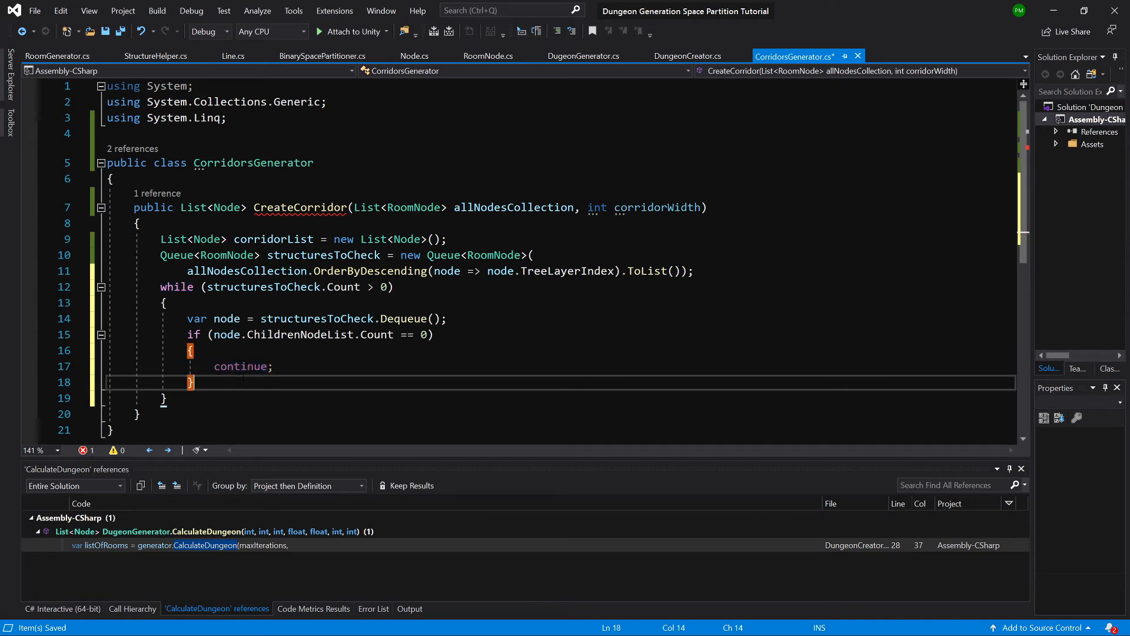
Build a CorridorNode from node.ChildrenNodeList[0], [1] and corridorWidth.
text(C)
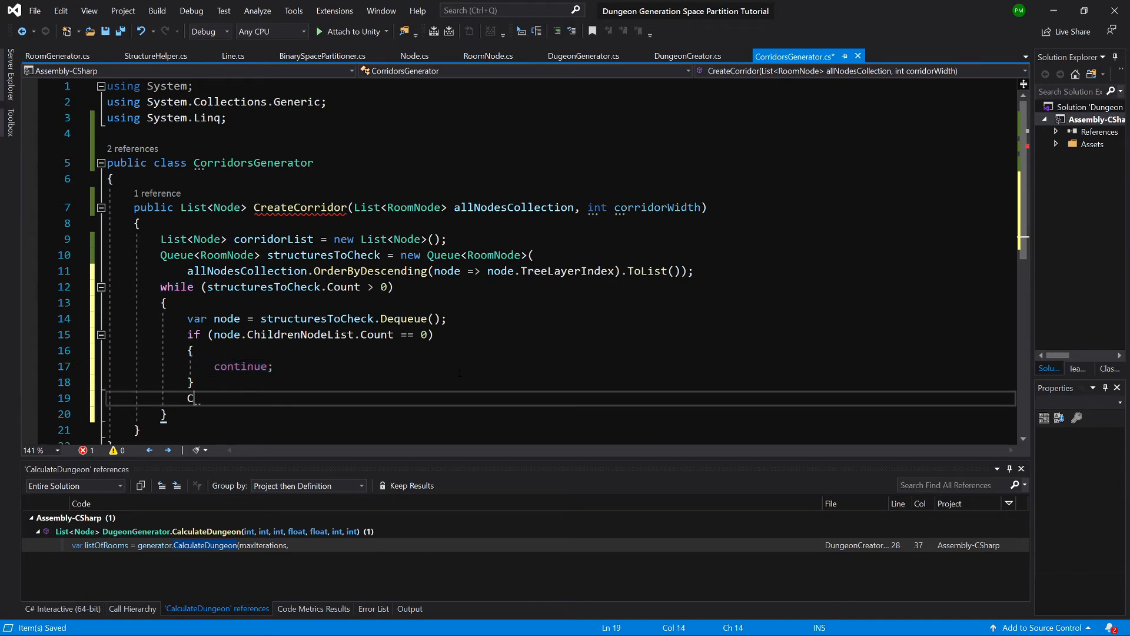
text(orridorNode)
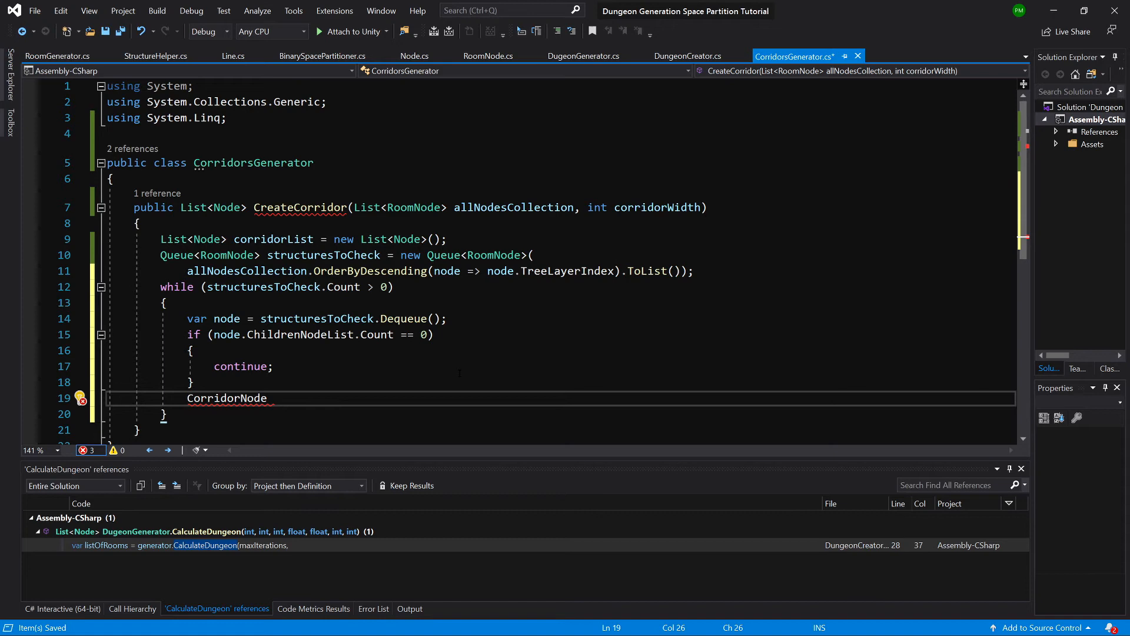
text(corridor = new CorridorNode()
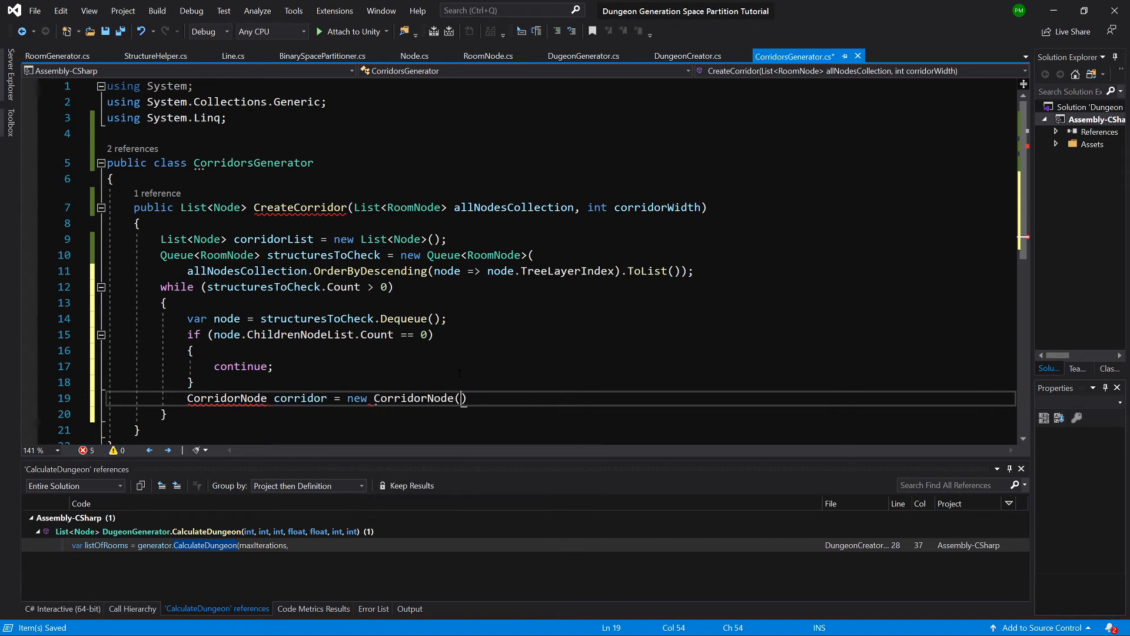
text(node.)
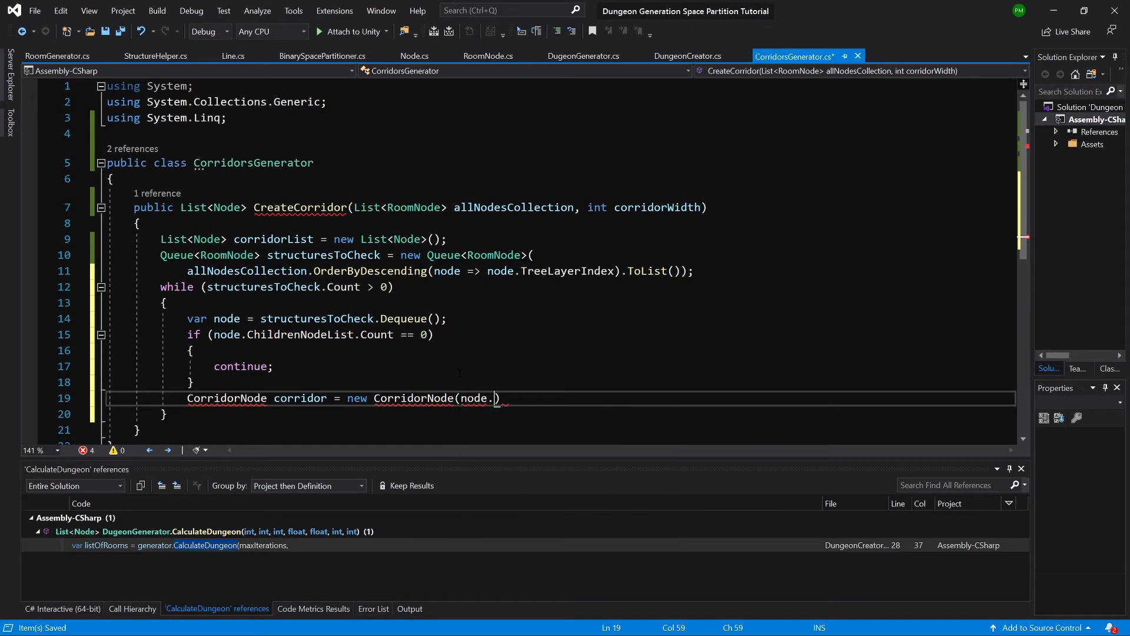
text(ch)
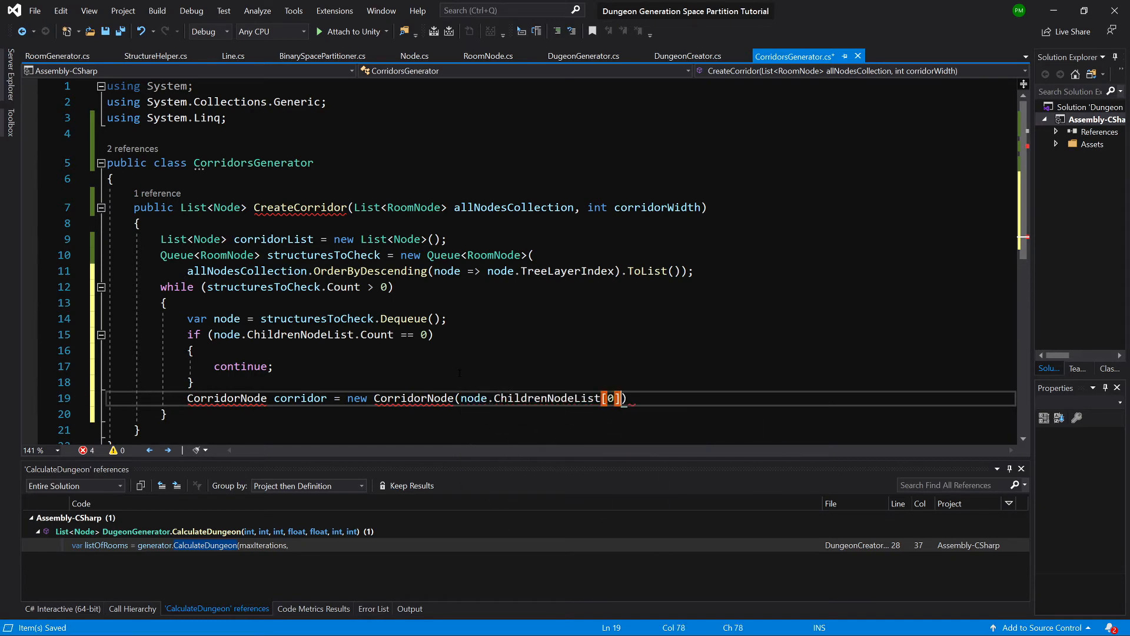
text(,node)
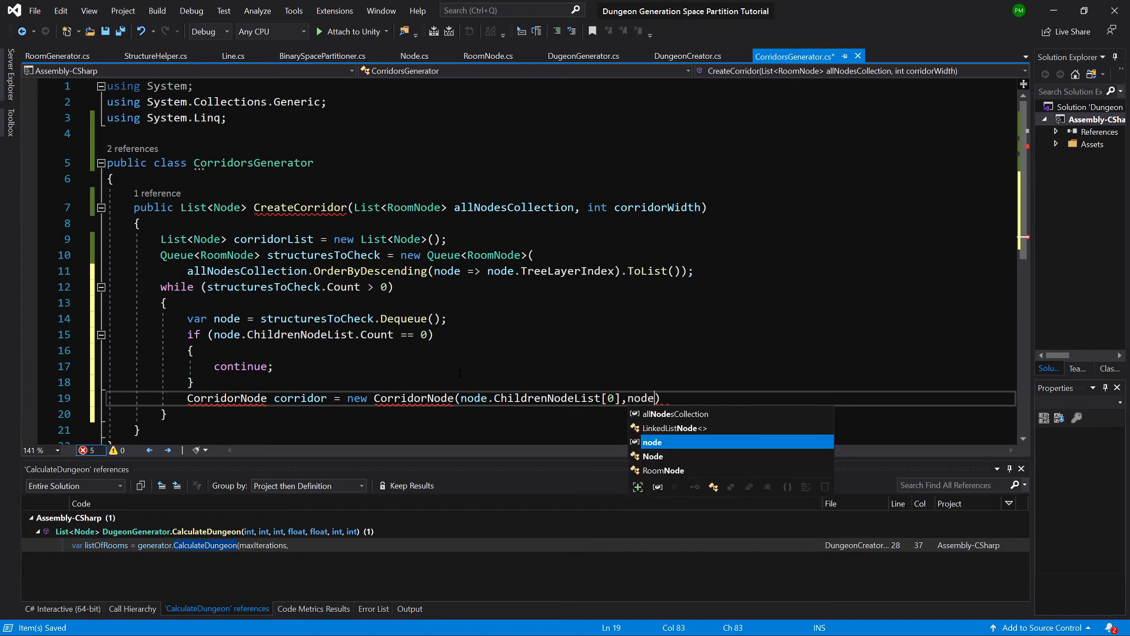
text(.cj)
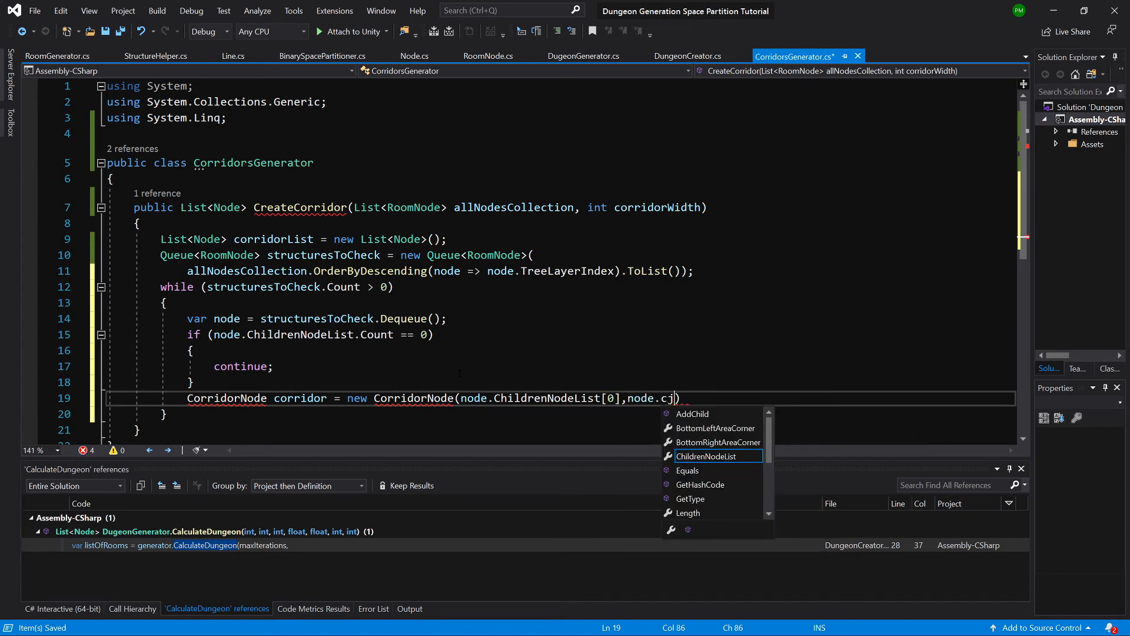
text(ChildrenNodeList[1)
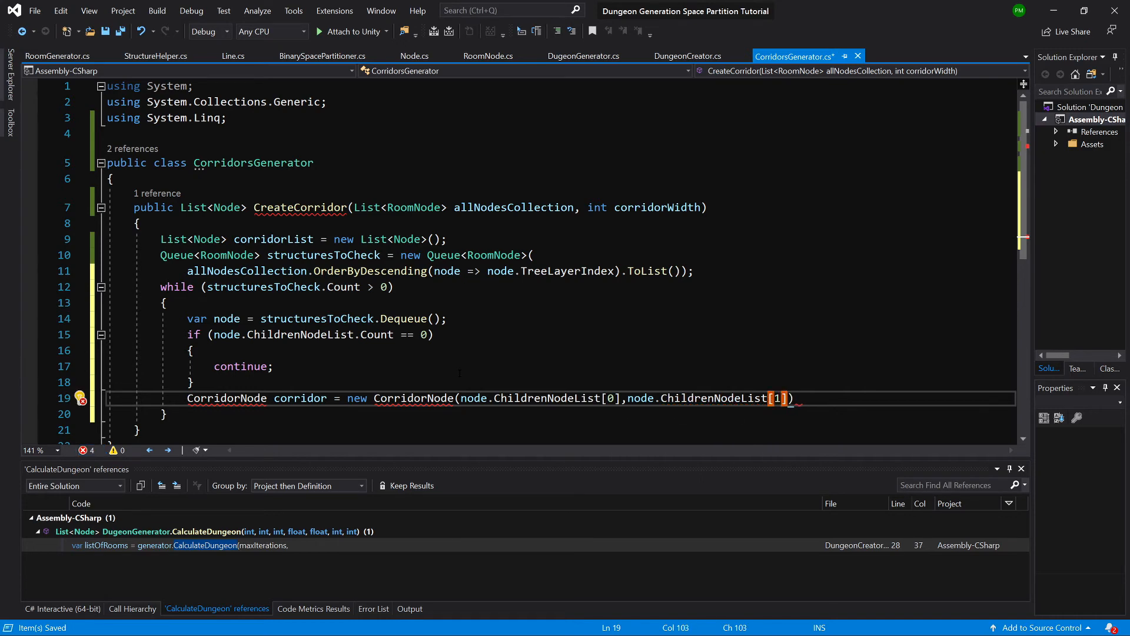
text(,co)
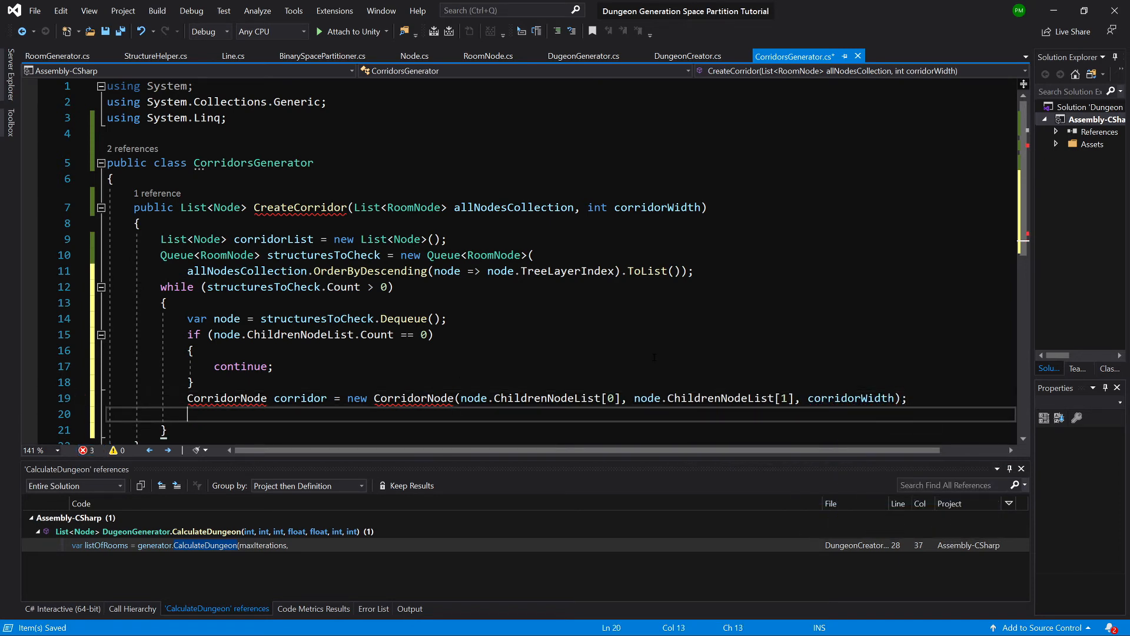
Add the corridor to corridorList and return corridorList after the loop.
text(co)
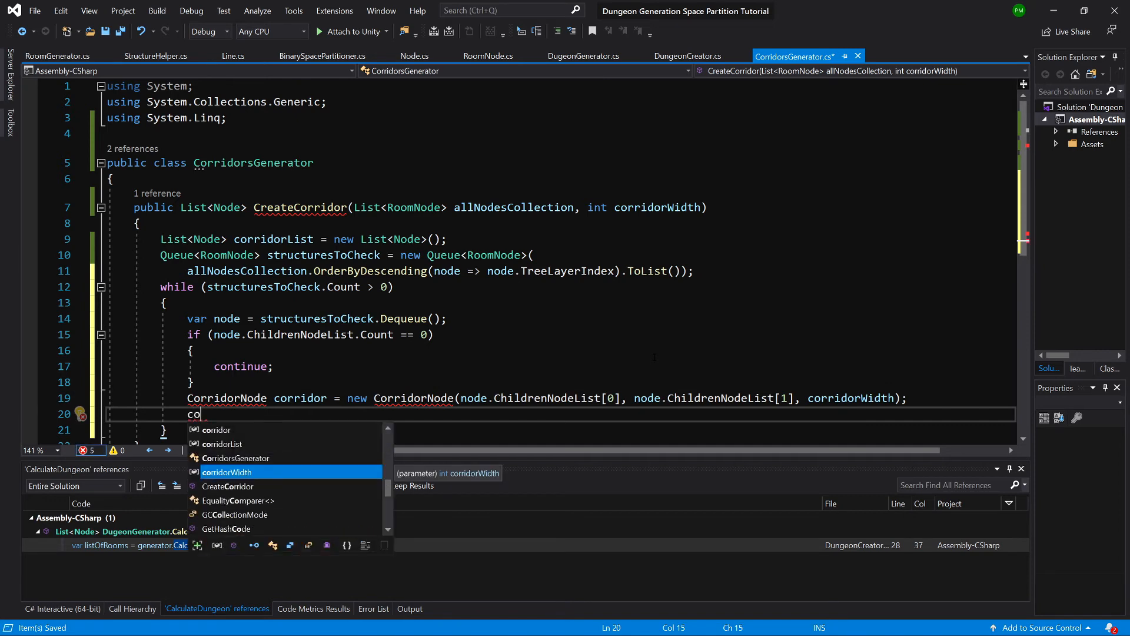
text(rridorList.a)
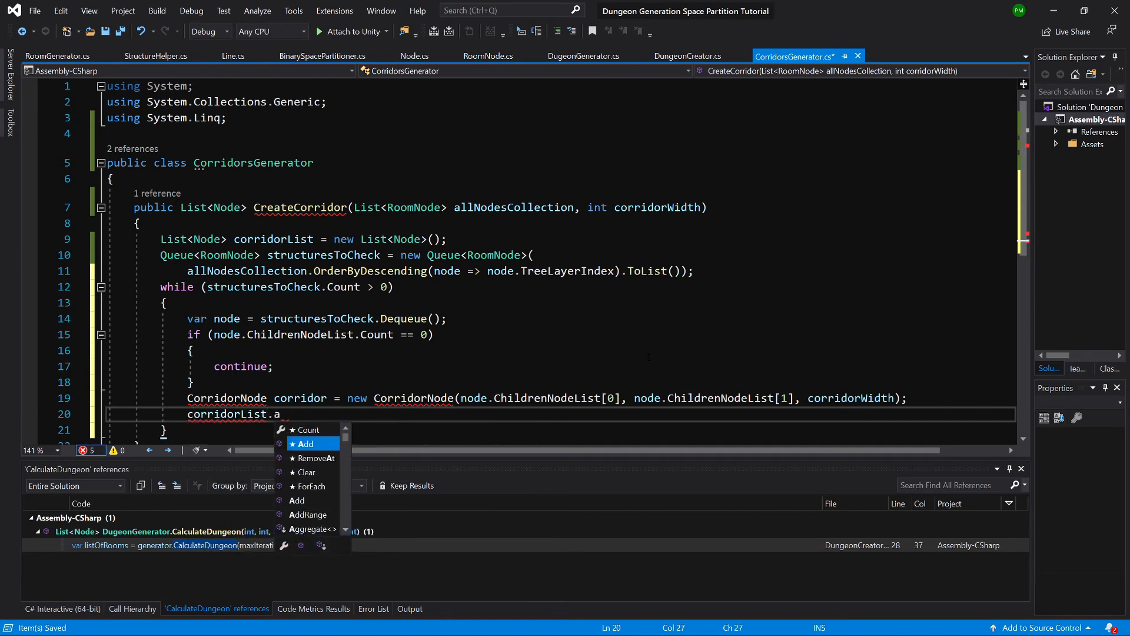
text(dd(corri)
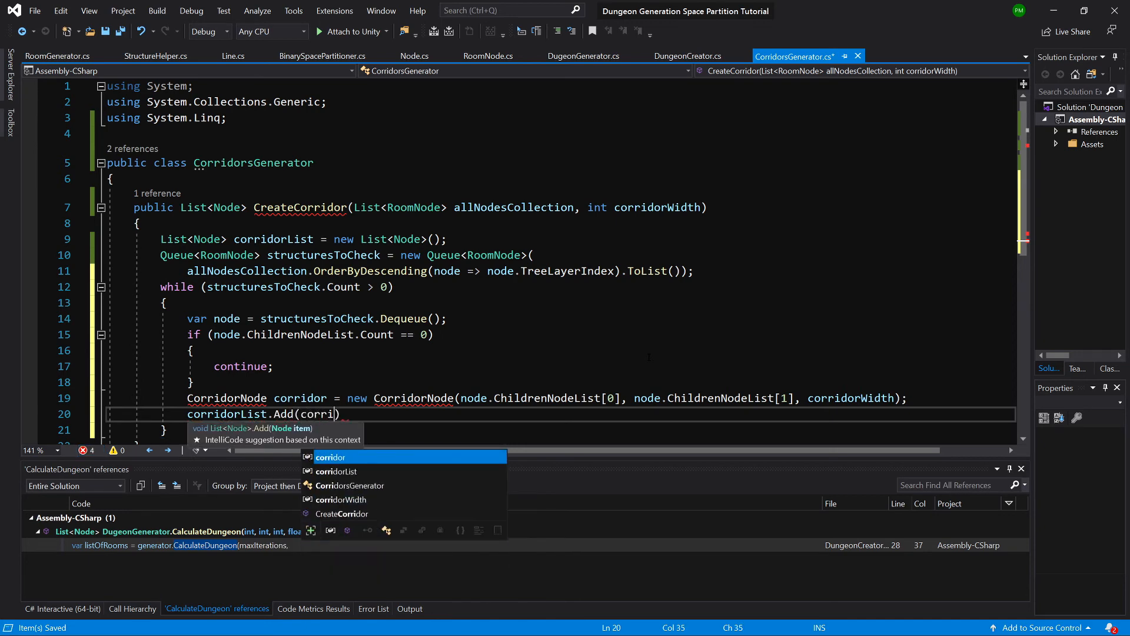
key(Tab)
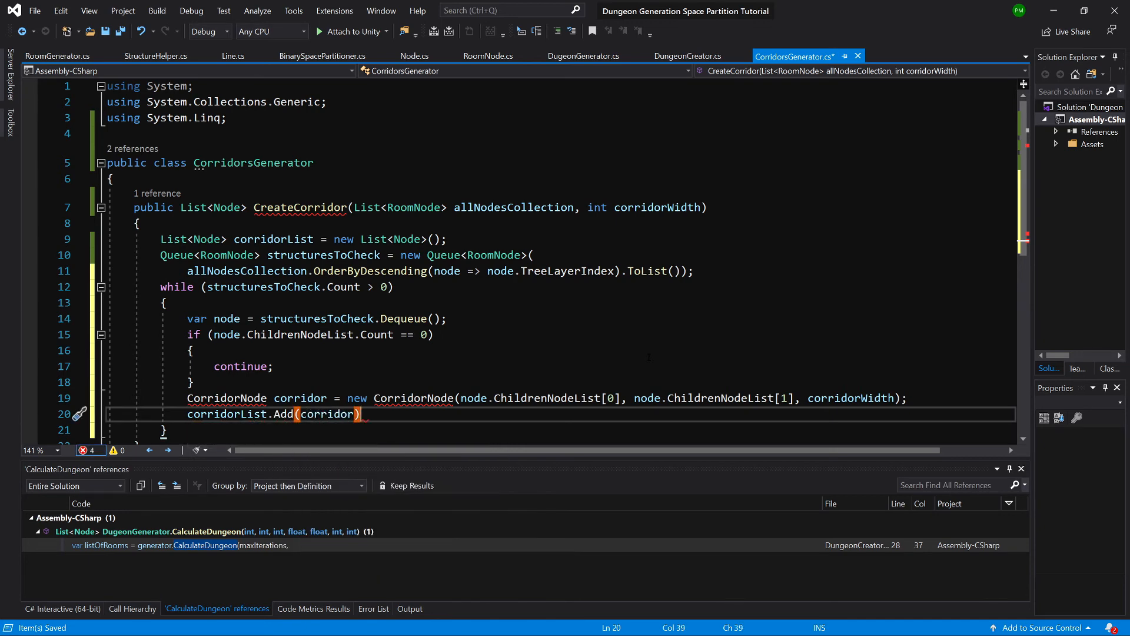
text(return)
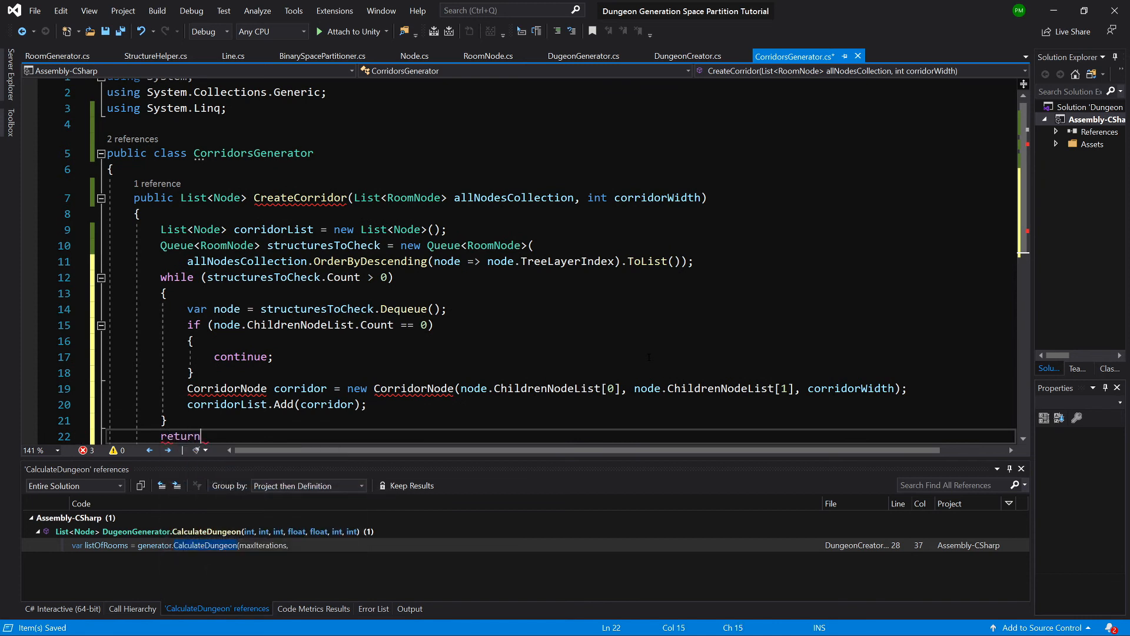
text(corridorList)
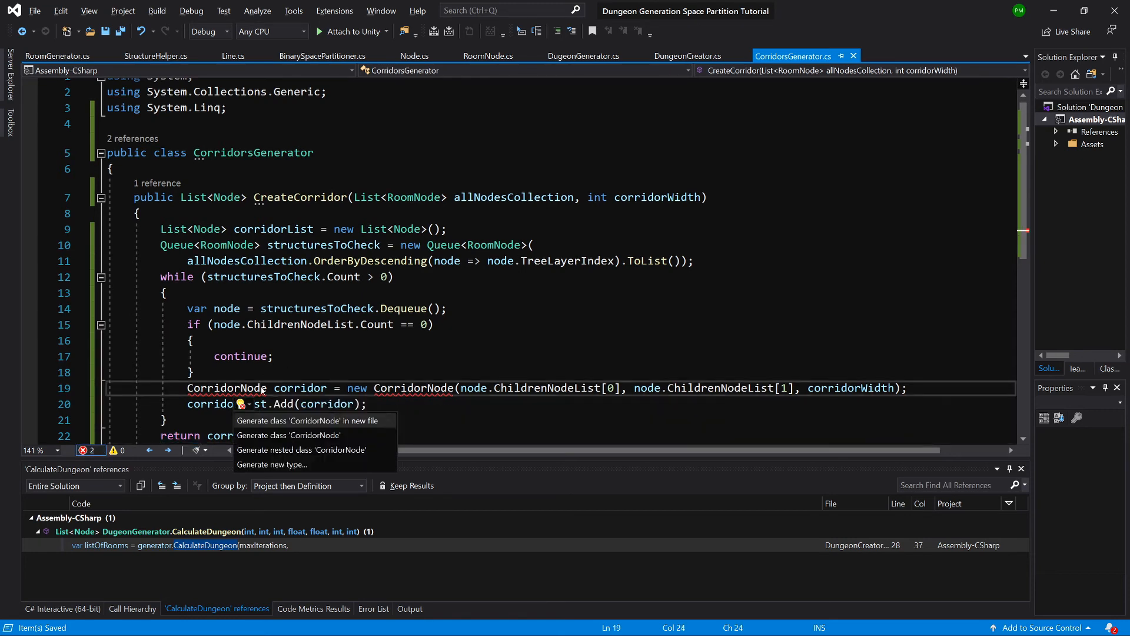
Generate the CorridorNode class in a new file, review the calling code, and view the new file.
click(311, 420)
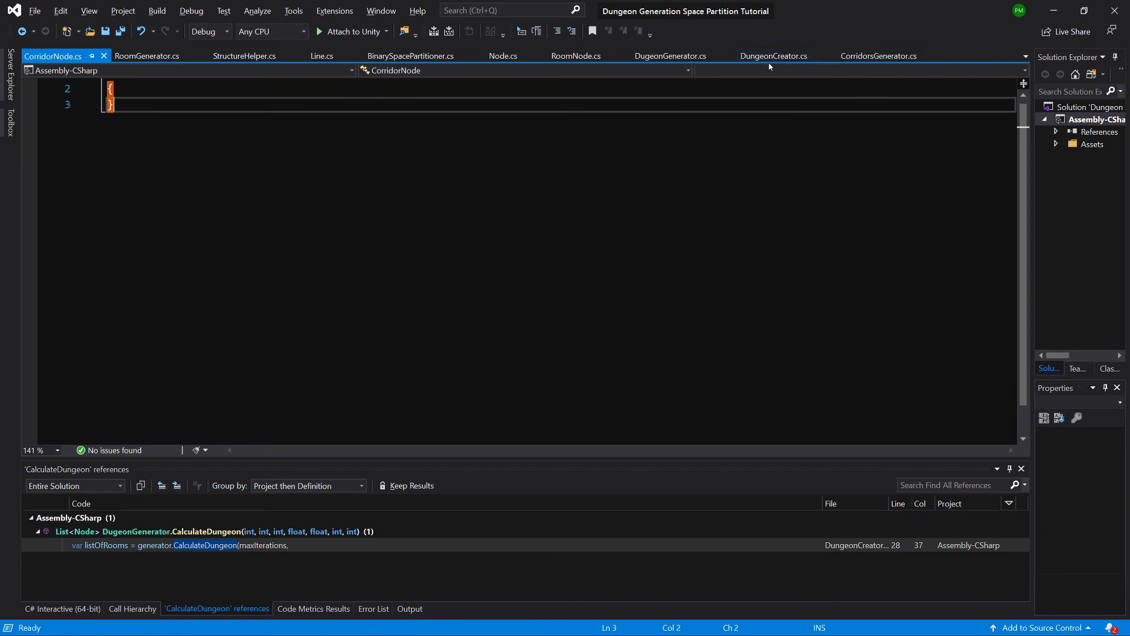
click(670, 55)
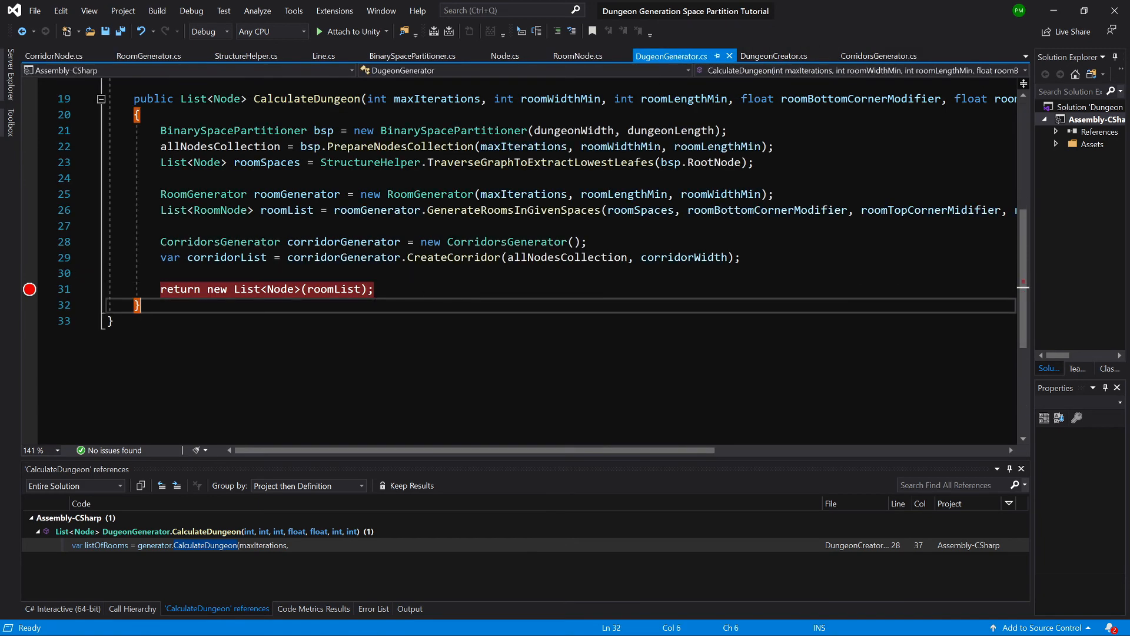
click(879, 55)
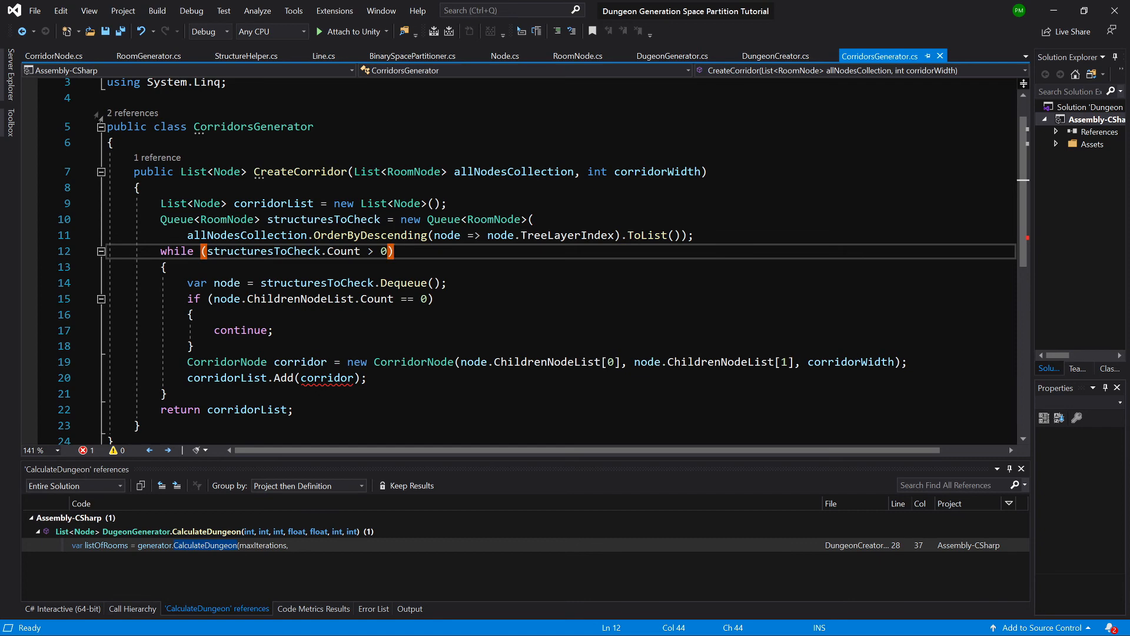
click(52, 56)
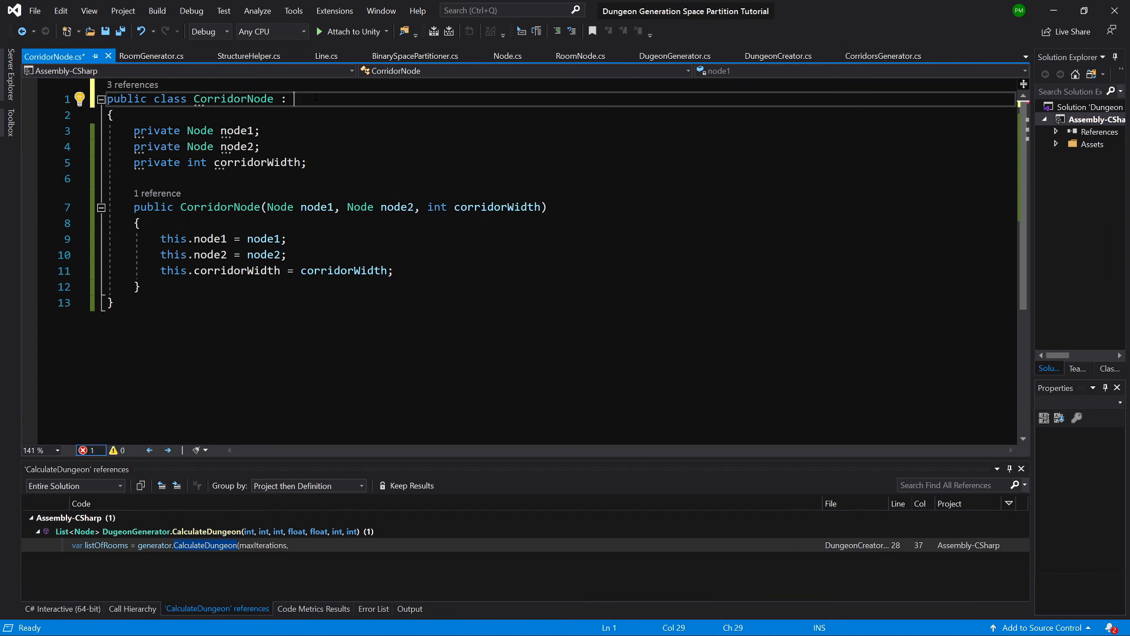
Make CorridorNode inherit from Node with its constructor calling base(null).
text(Node)
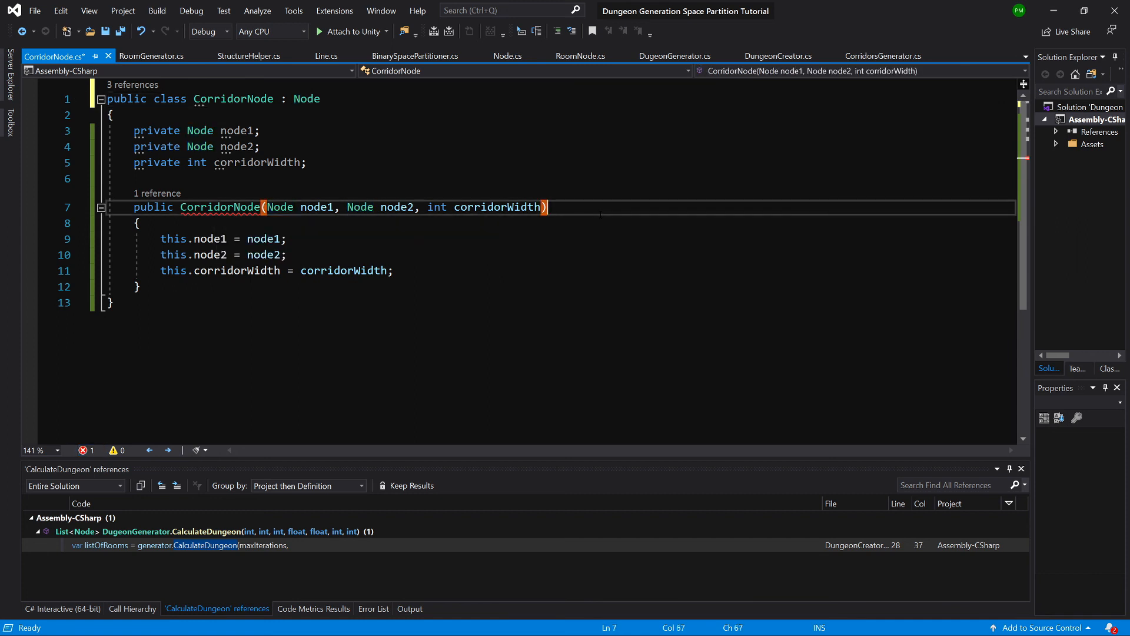
text(: base)
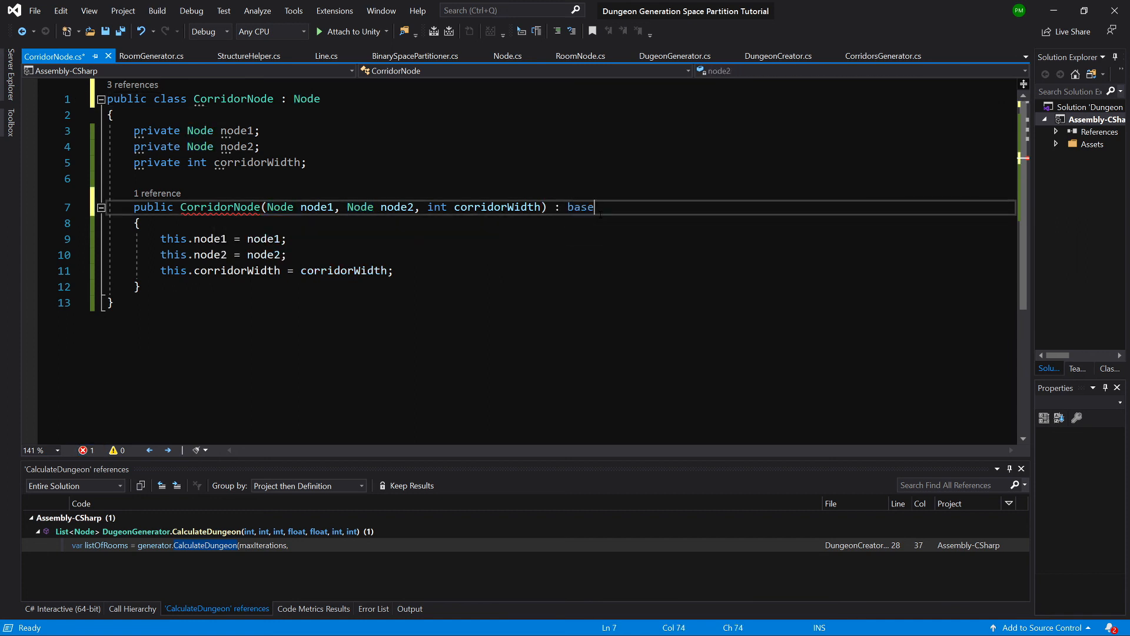
text((n)
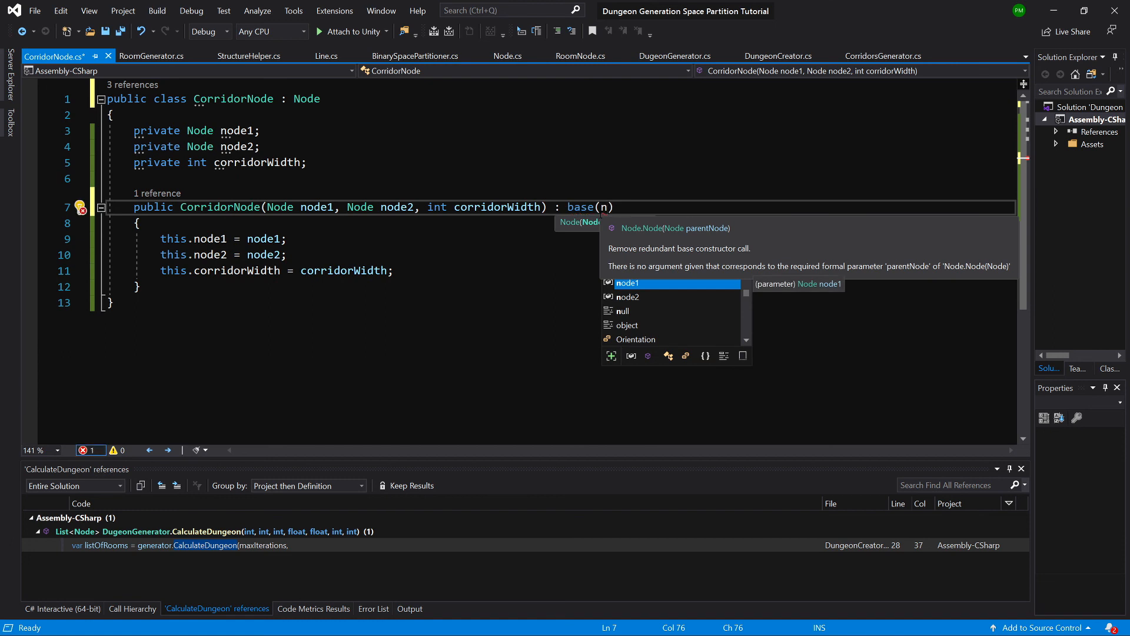
text(null)
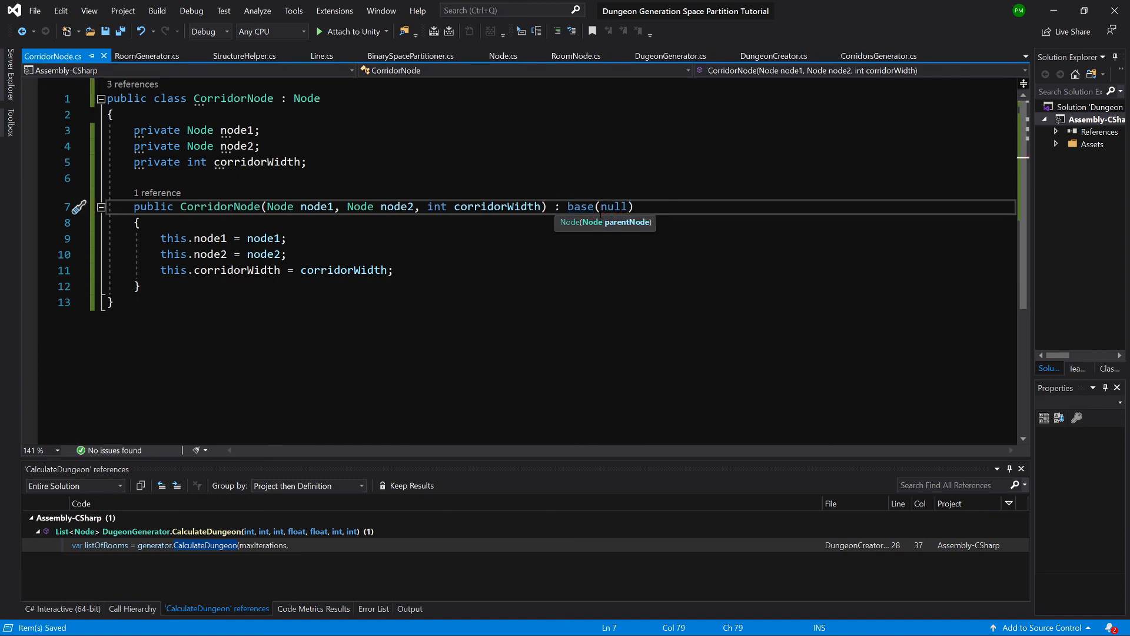